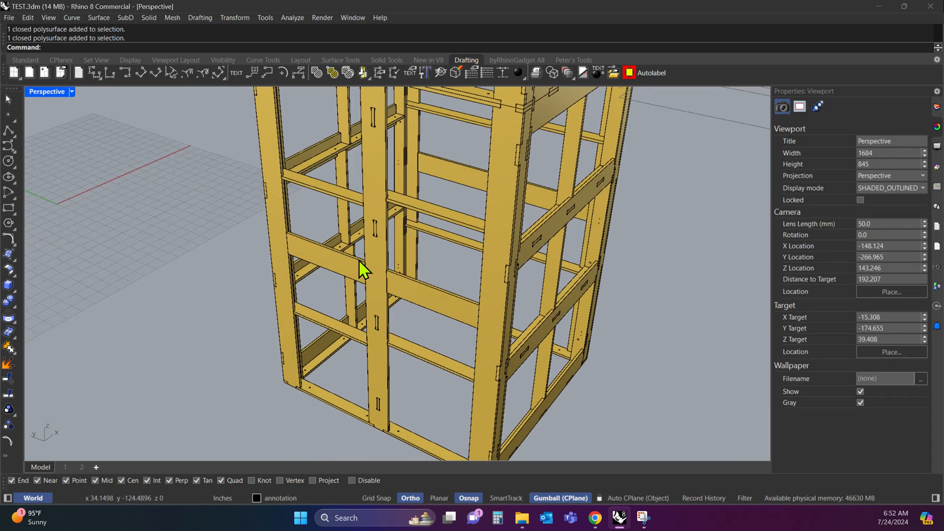
- Select all plywood parts and switch to the byRhinoGadget tools to lay them flat
left_click(329, 262)
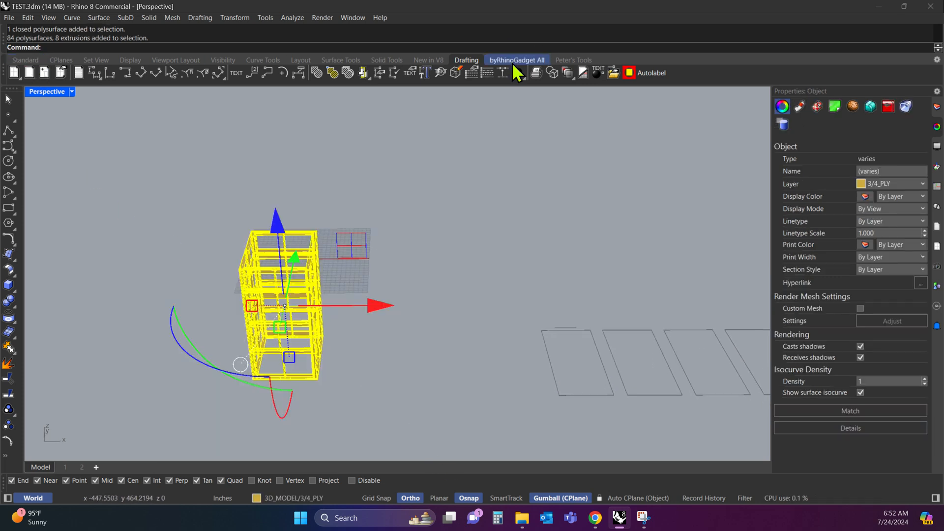
left_click(516, 60)
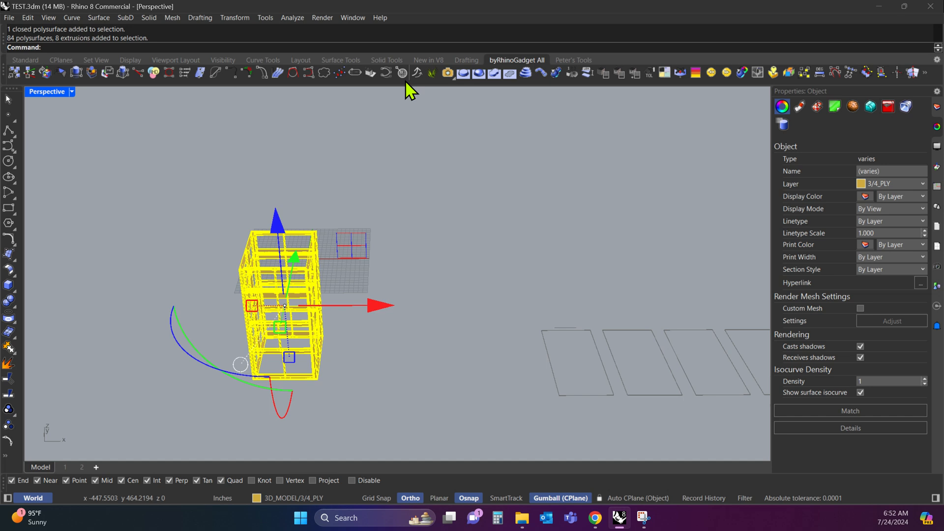
mouse_move(46, 72)
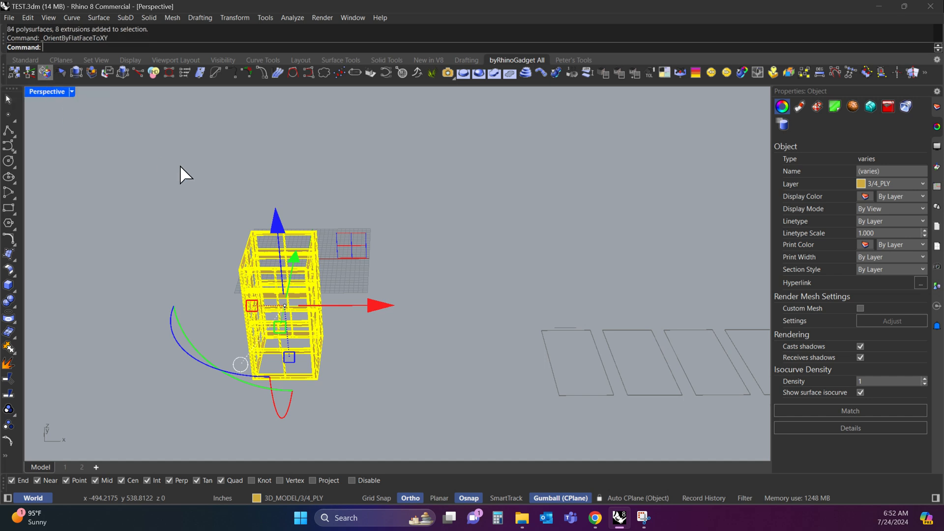
mouse_move(143, 103)
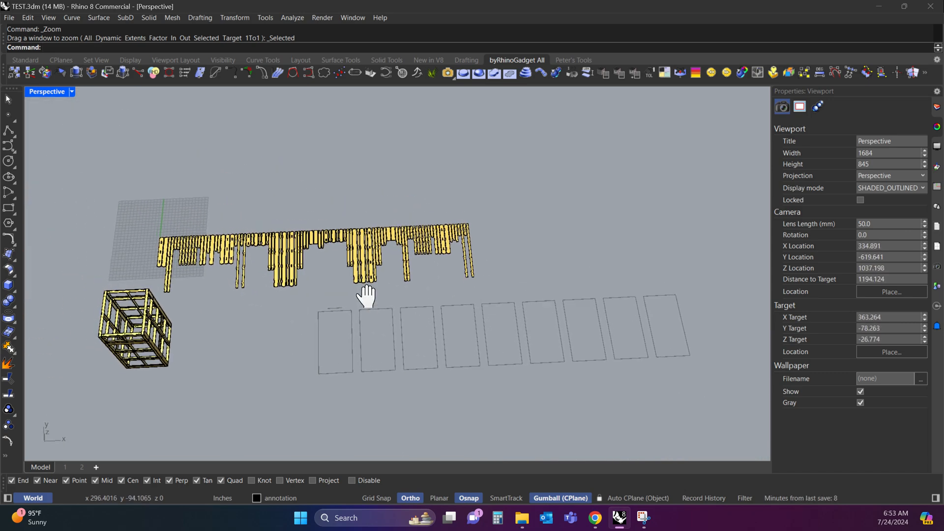
- Launch Grasshopper and load OPEN_NEST_POLYSURFACES_WITH_NAMES from the FINALS folder
type("Grasshopper")
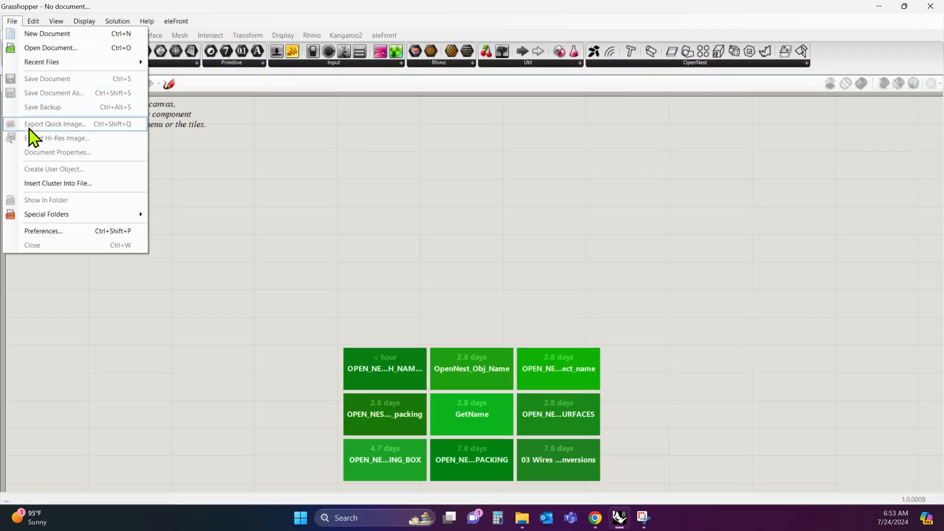
left_click(51, 47)
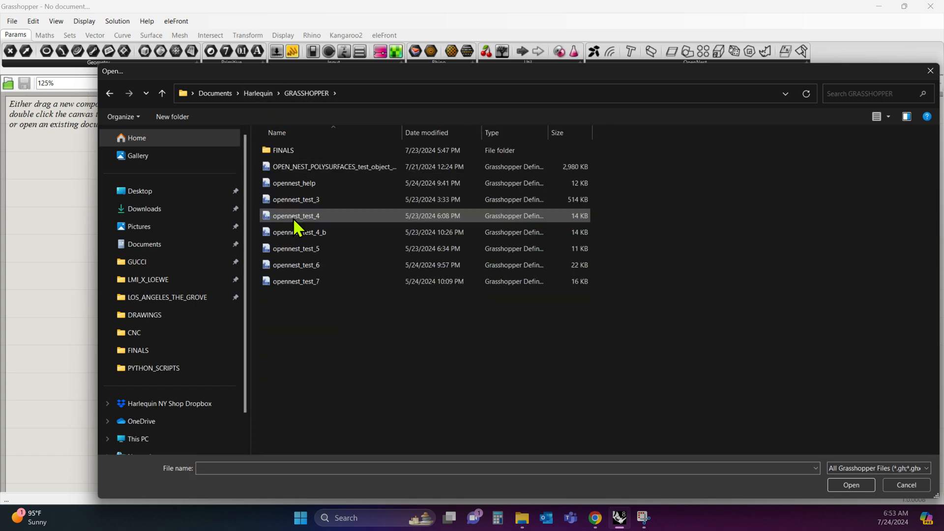
double_click(282, 149)
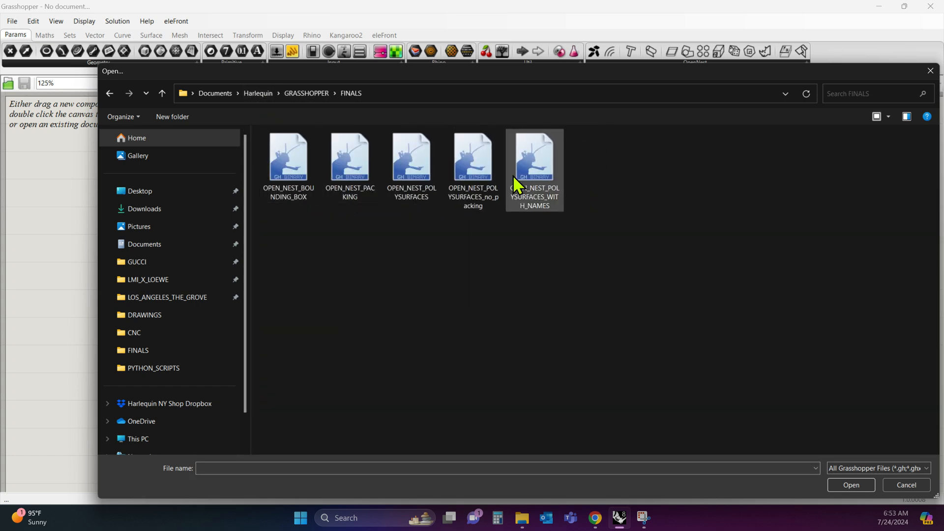
left_click(533, 157)
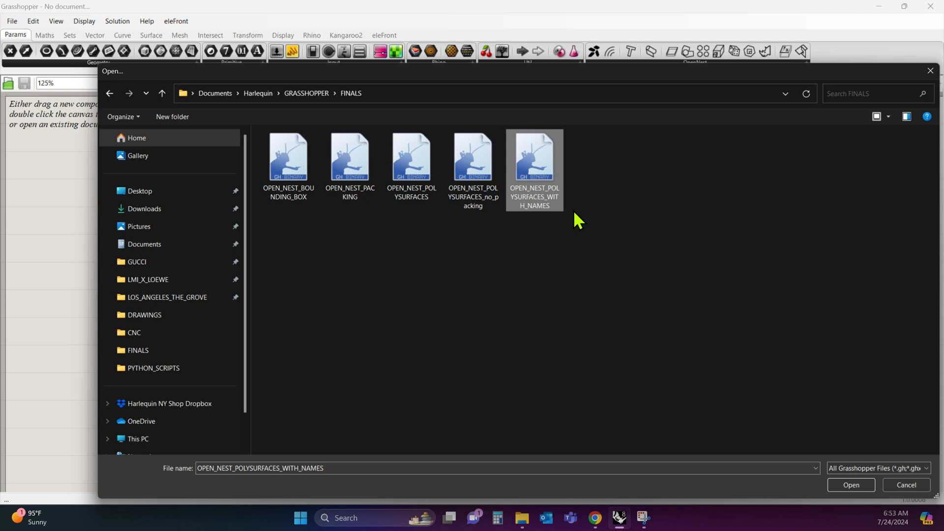
mouse_move(545, 197)
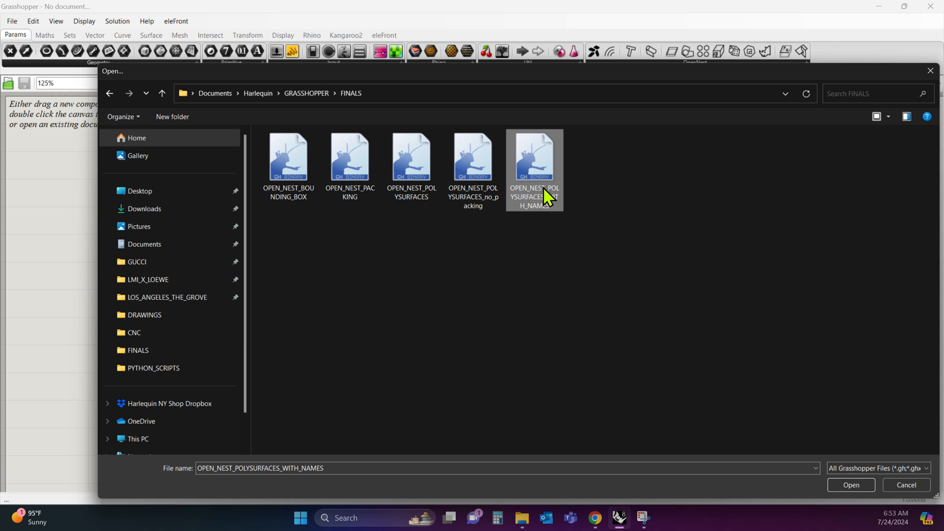
left_click(850, 485)
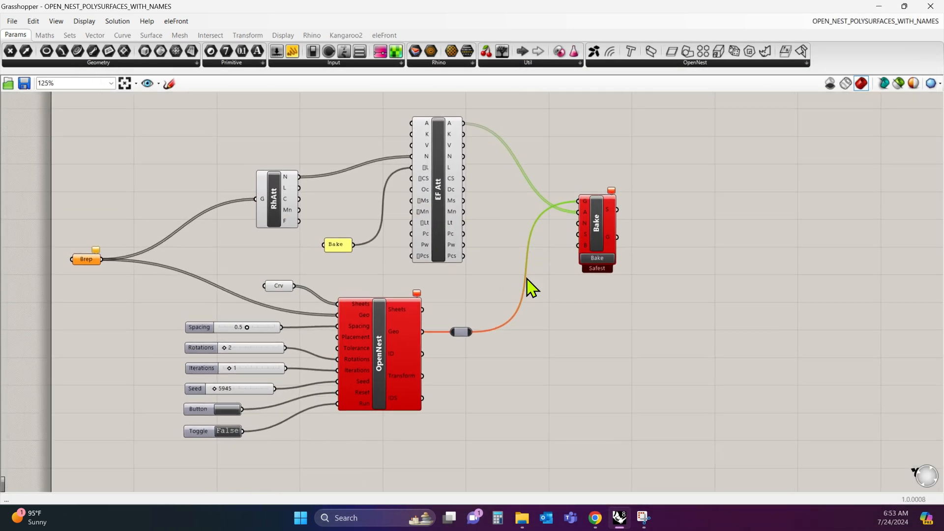
scroll("down", 3)
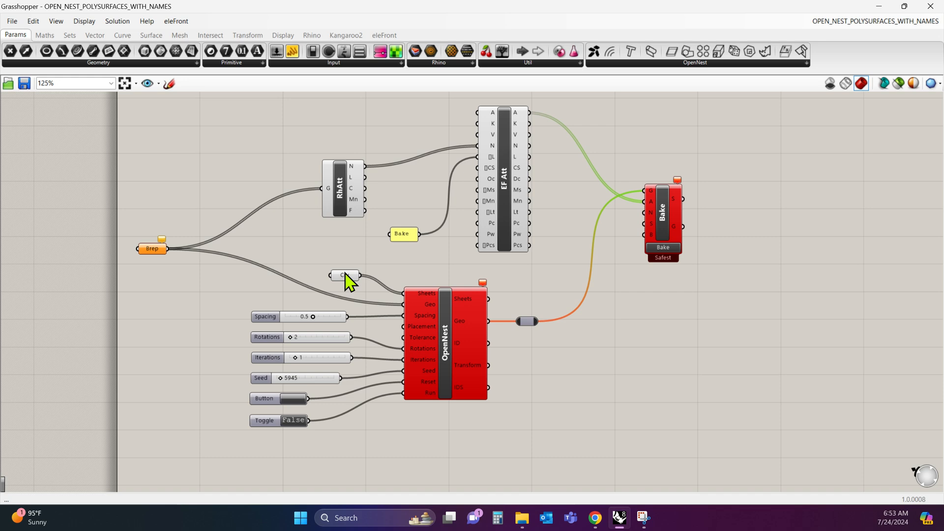
scroll("up", 3)
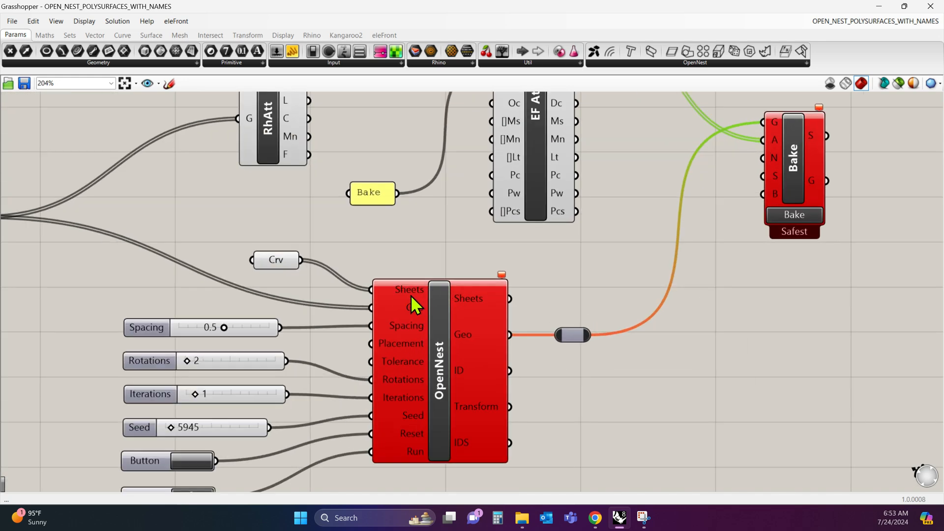
scroll("down", 3)
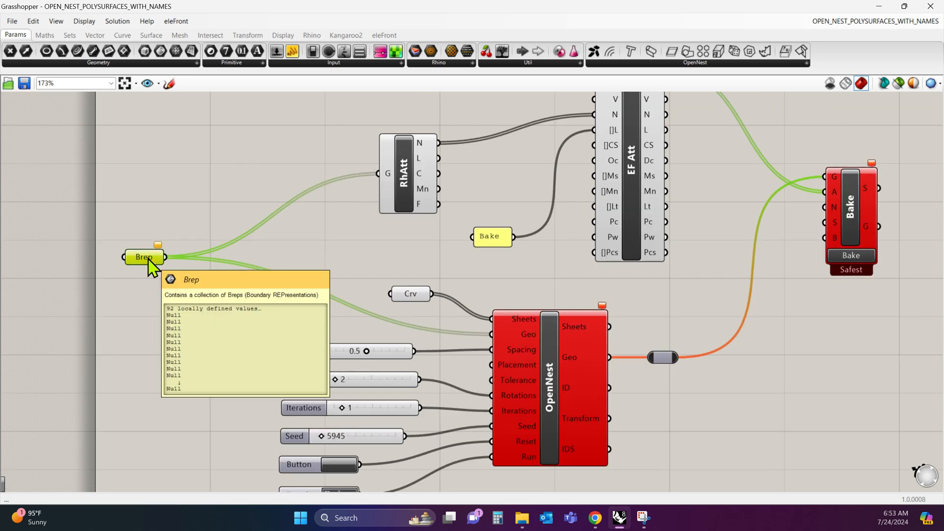
mouse_move(277, 264)
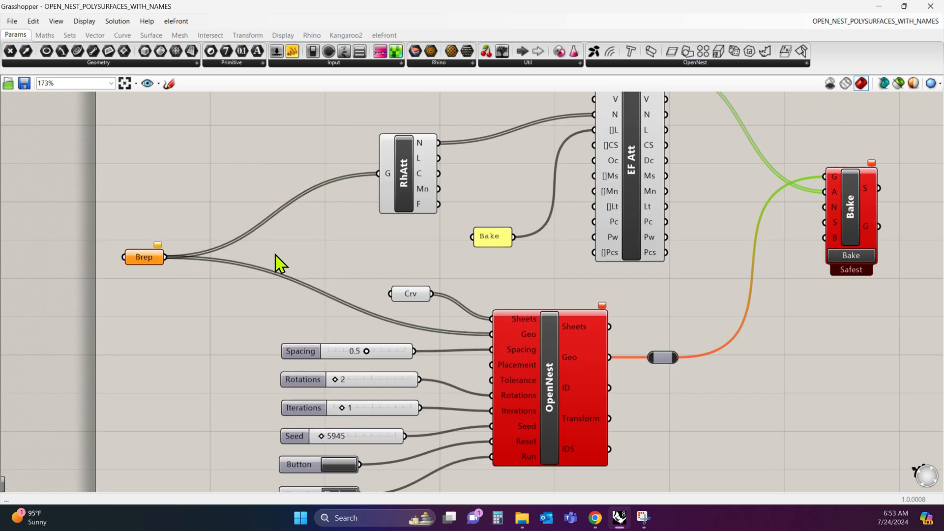
scroll("down", 3)
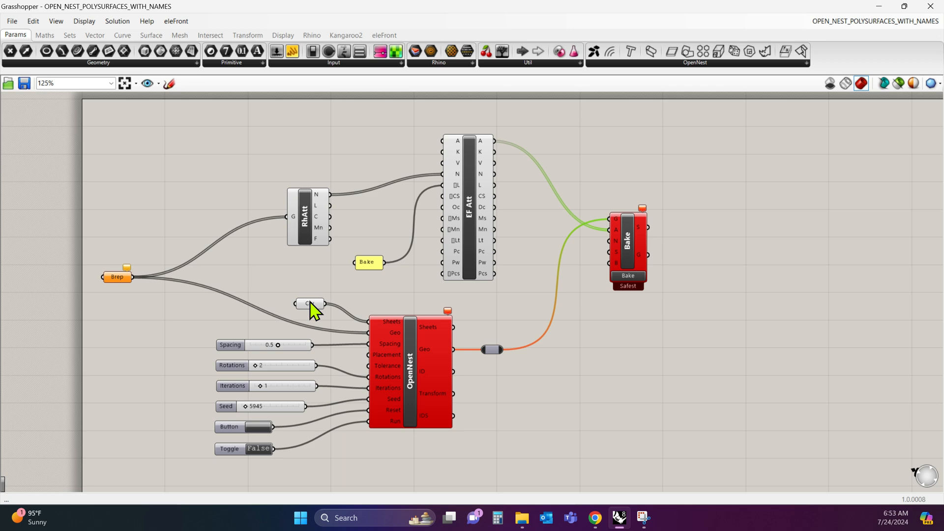
mouse_move(318, 315)
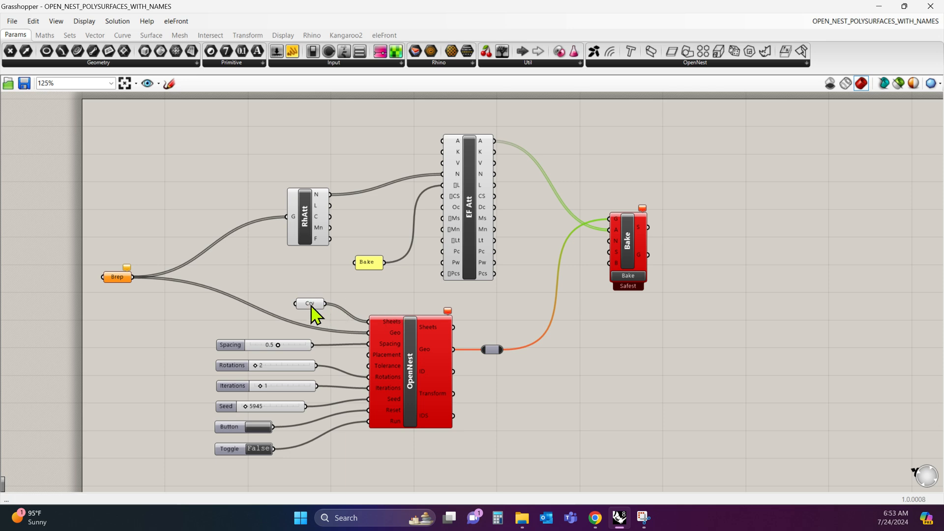
- Reference the sheet rectangles into the Crv parameter via Set Multiple Curves
right_click(310, 303)
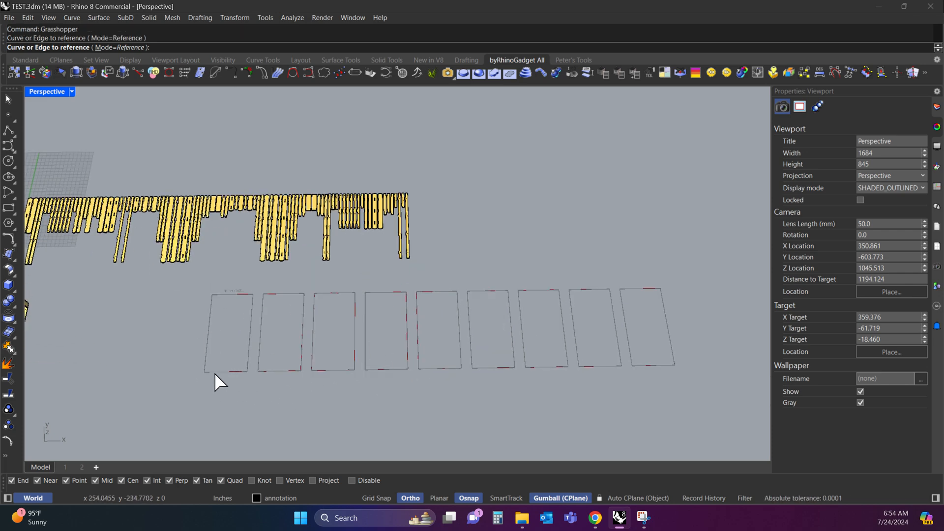
left_click(279, 333)
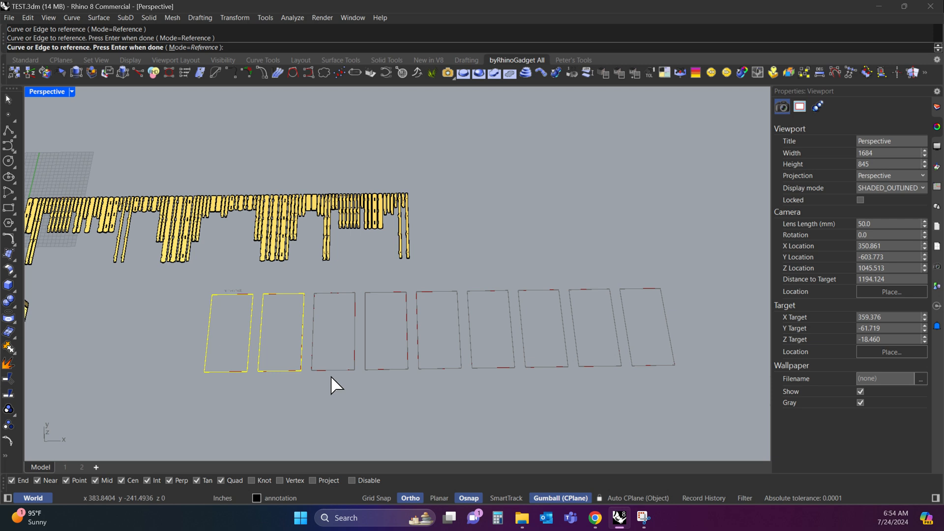
left_click(386, 331)
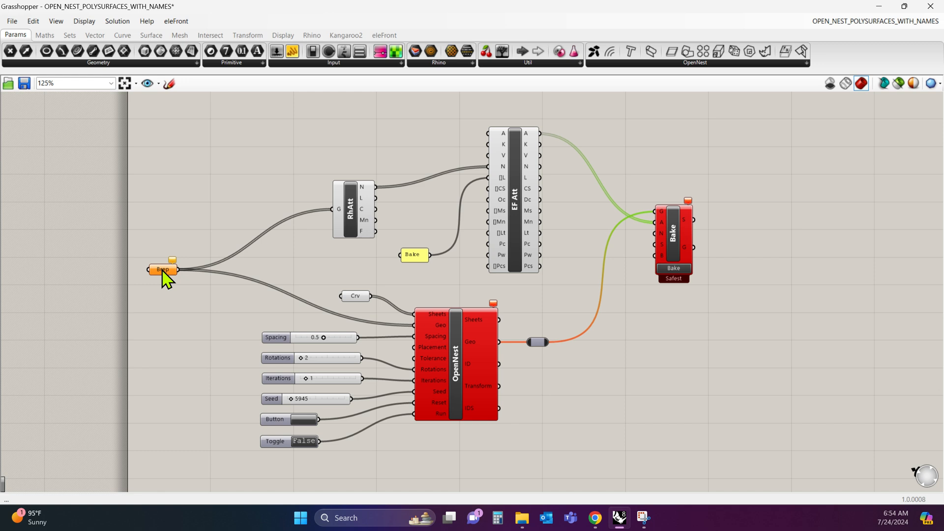
- Reference the flattened parts into the Brep parameter via Set Multiple Breps and let OpenNest solve
right_click(162, 270)
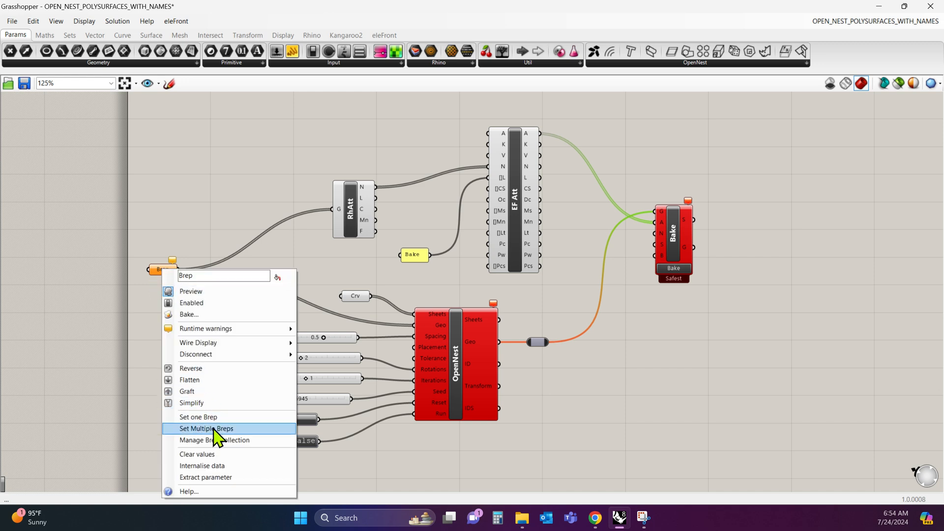
mouse_move(234, 439)
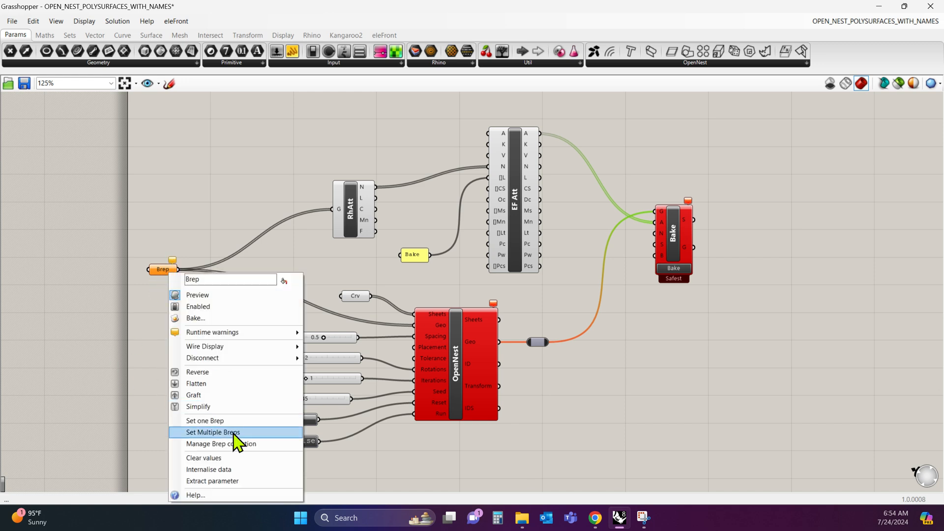
left_click(213, 433)
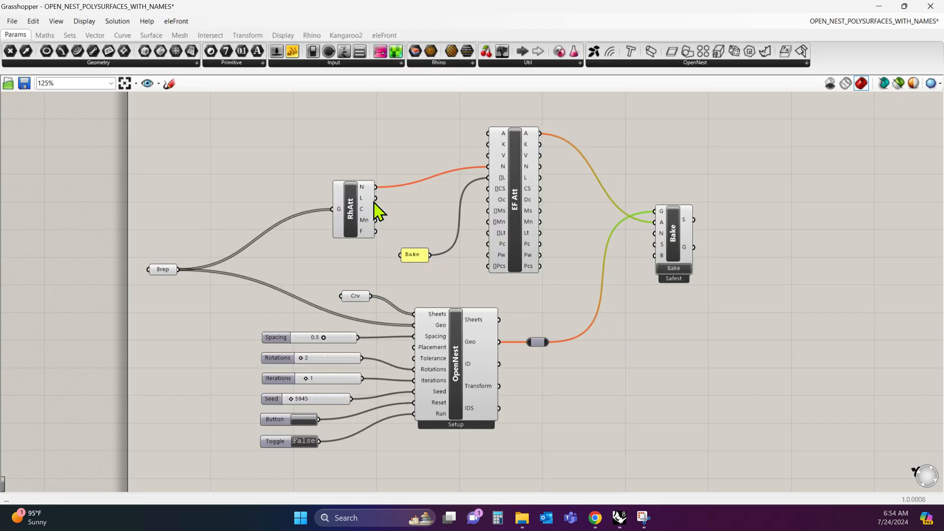
mouse_move(431, 227)
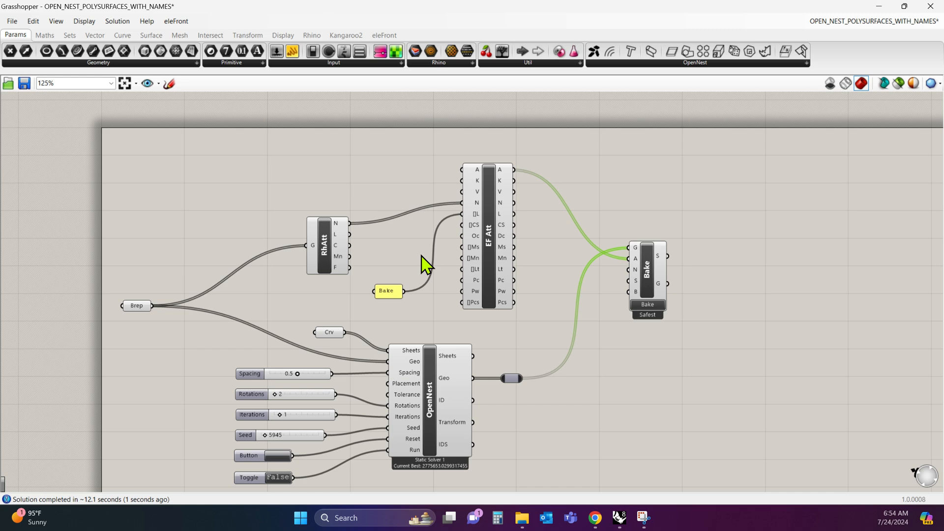
scroll("down", 3)
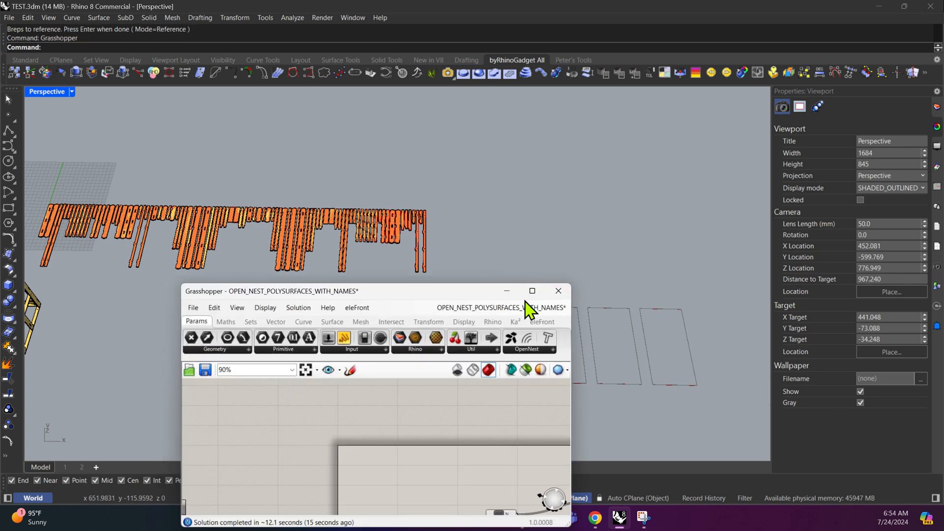
left_click(533, 291)
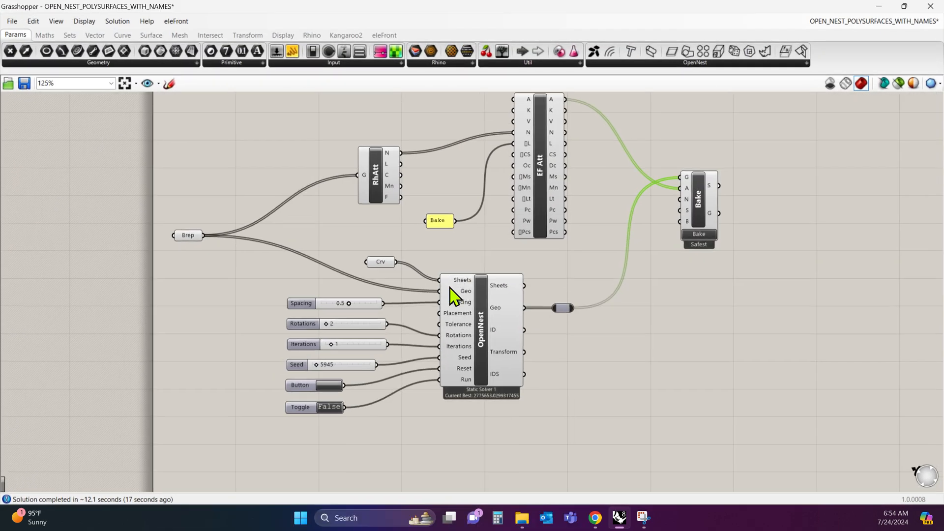
scroll("up", 3)
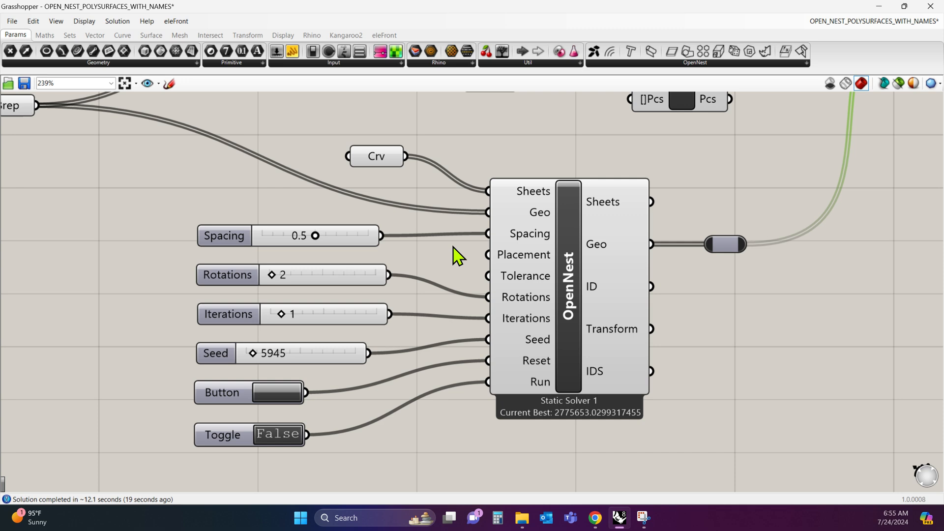
mouse_move(280, 305)
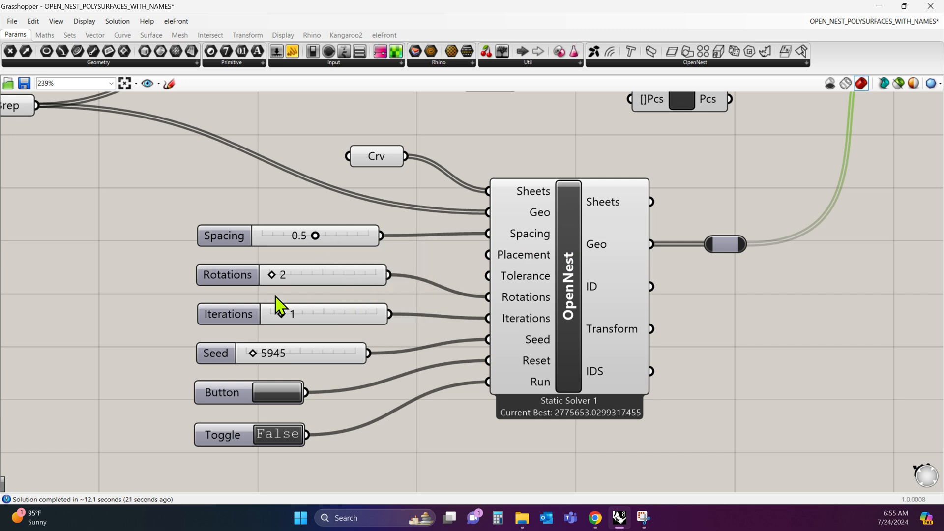
mouse_move(307, 284)
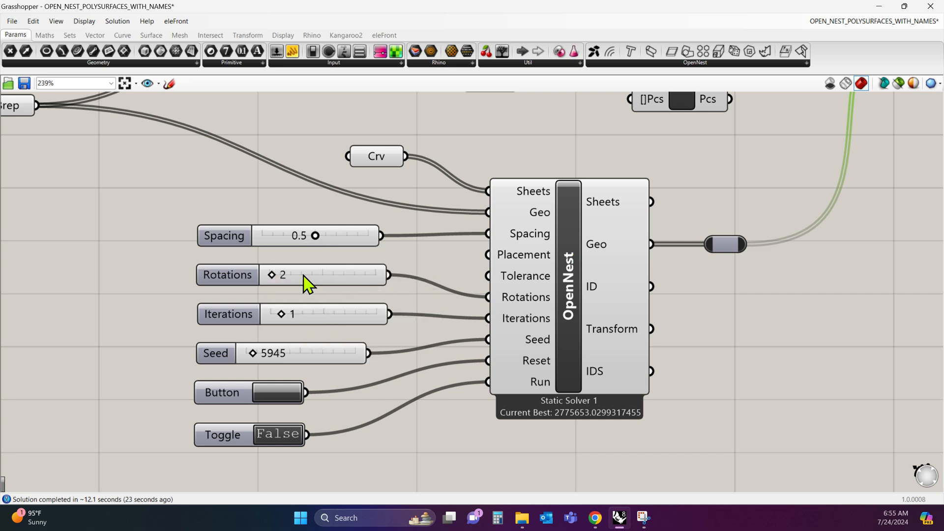
mouse_move(293, 288)
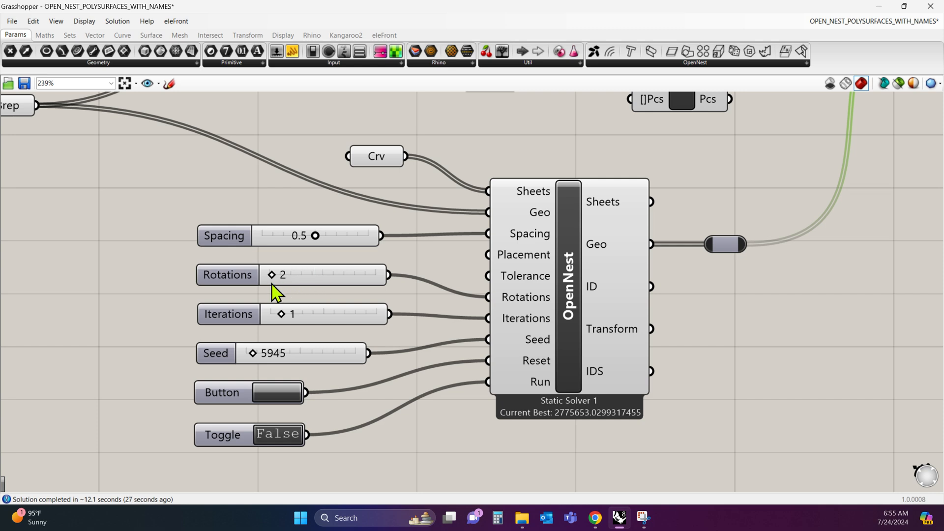
mouse_move(287, 318)
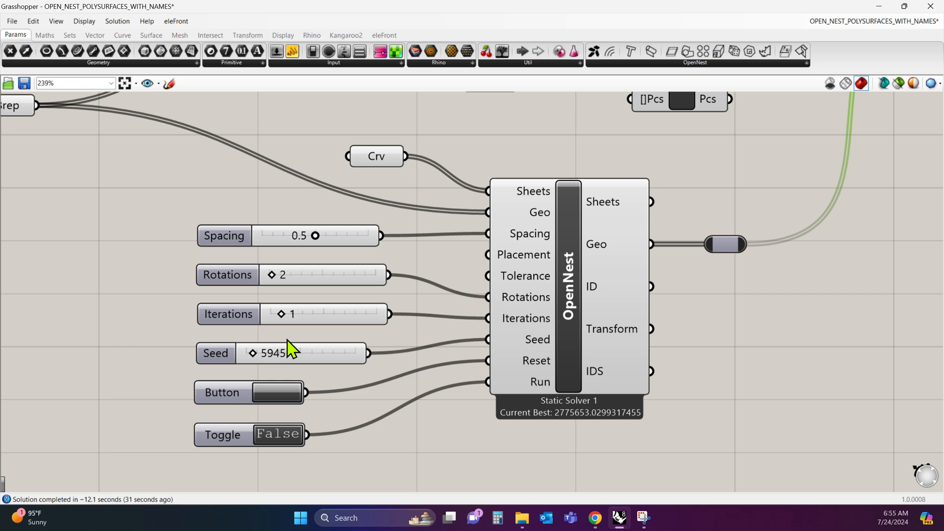
mouse_move(291, 319)
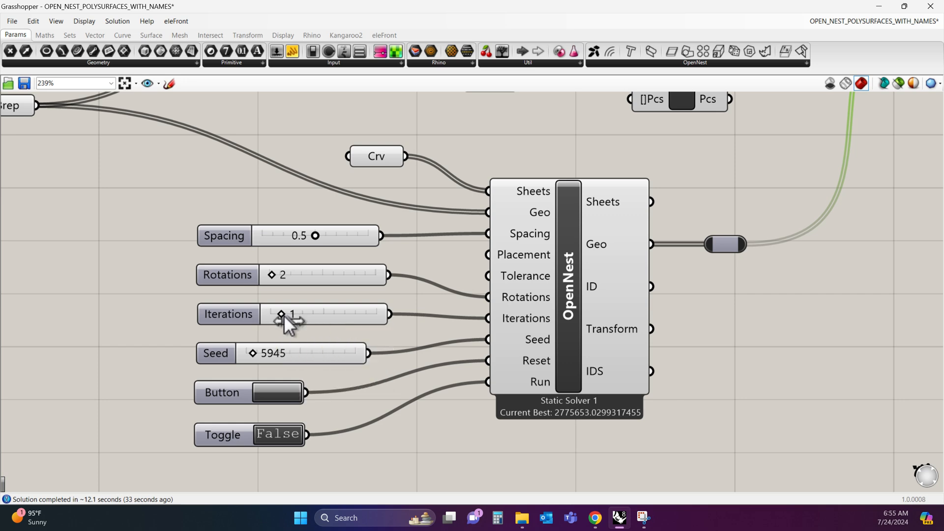
scroll("down", 3)
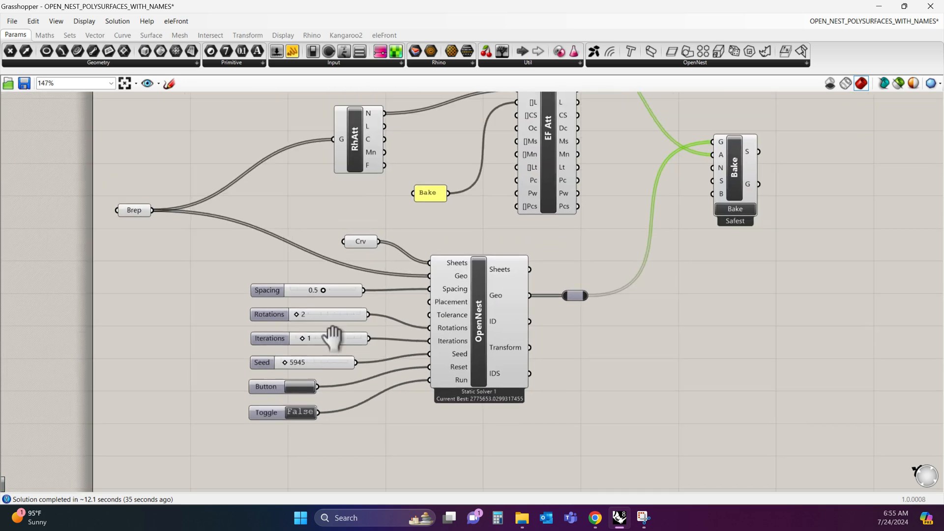
scroll("down", 3)
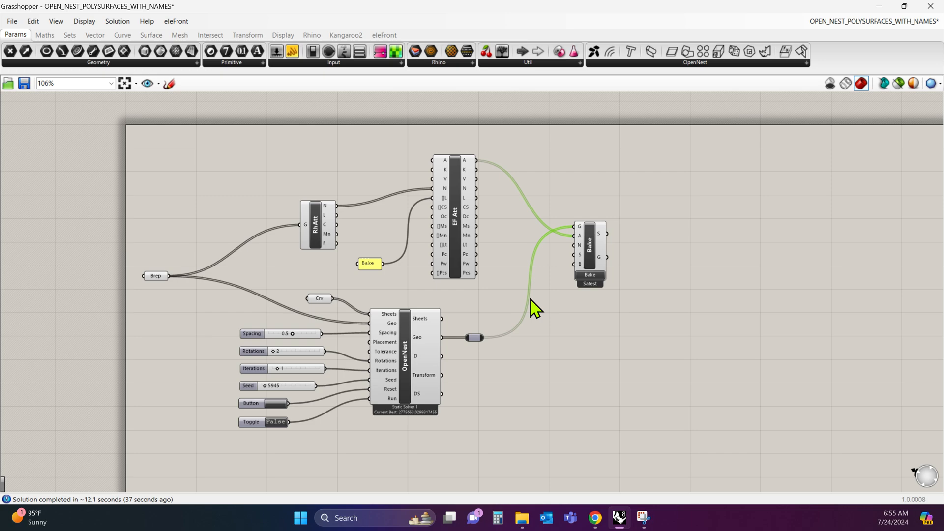
mouse_move(885, 11)
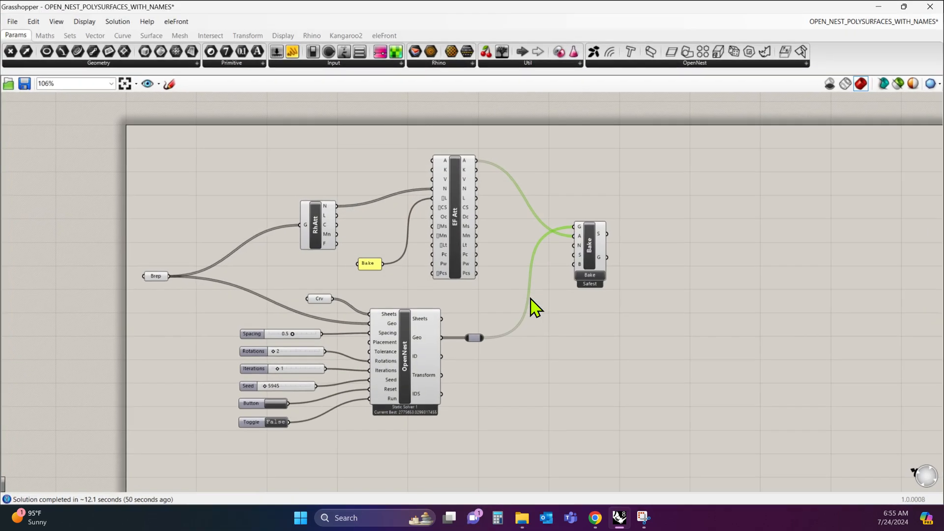
scroll("up", 3)
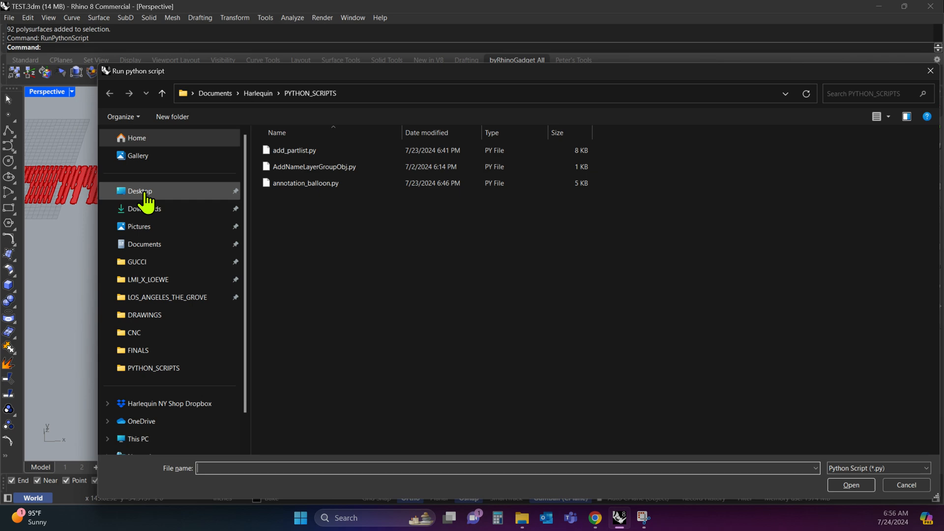
- Run AddNameLayerGroupObj.py from PYTHON_SCRIPTS to add name dots to the nested parts
left_click(313, 167)
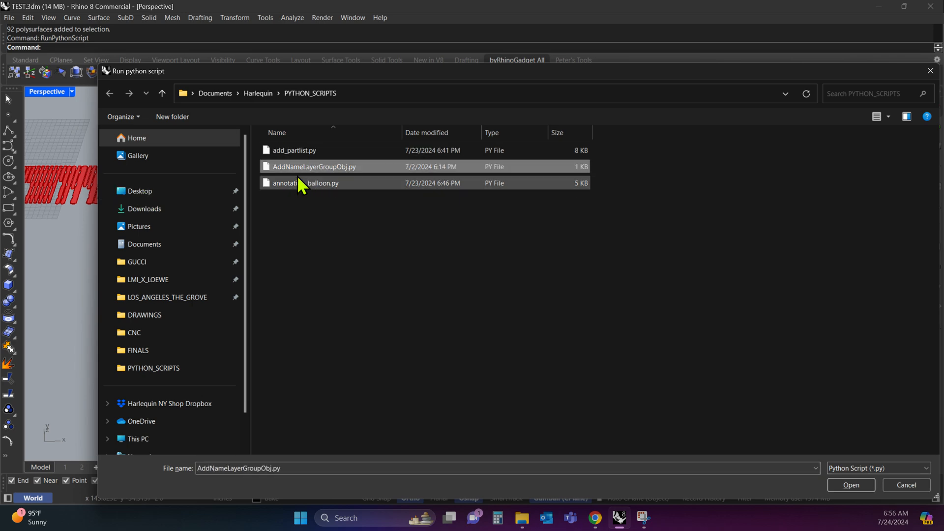
left_click(851, 485)
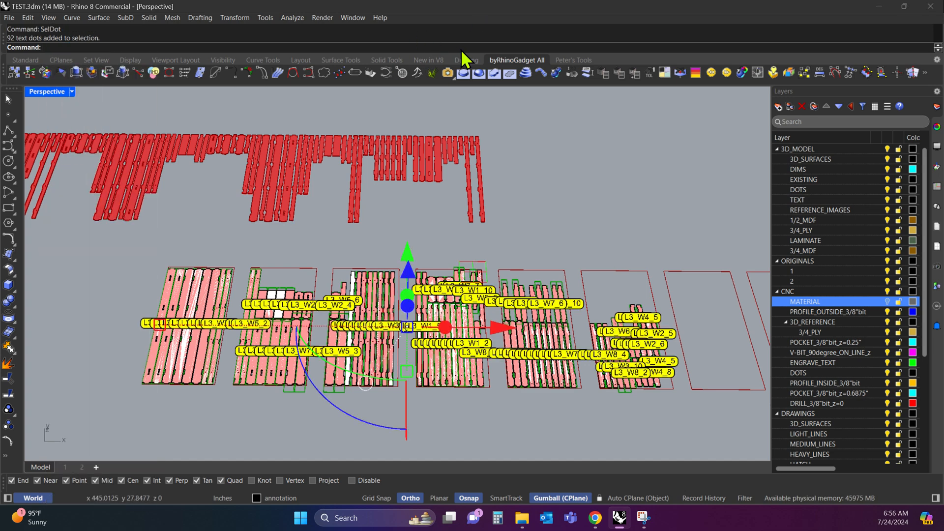
- Convert the 92 name dots to text objects with height 0.75 using ConvertDots
left_click(465, 60)
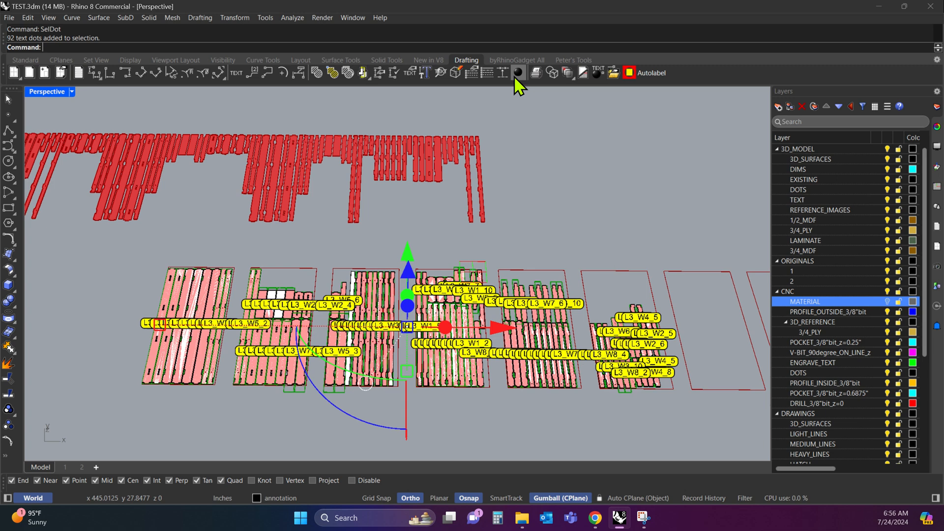
left_click(516, 72)
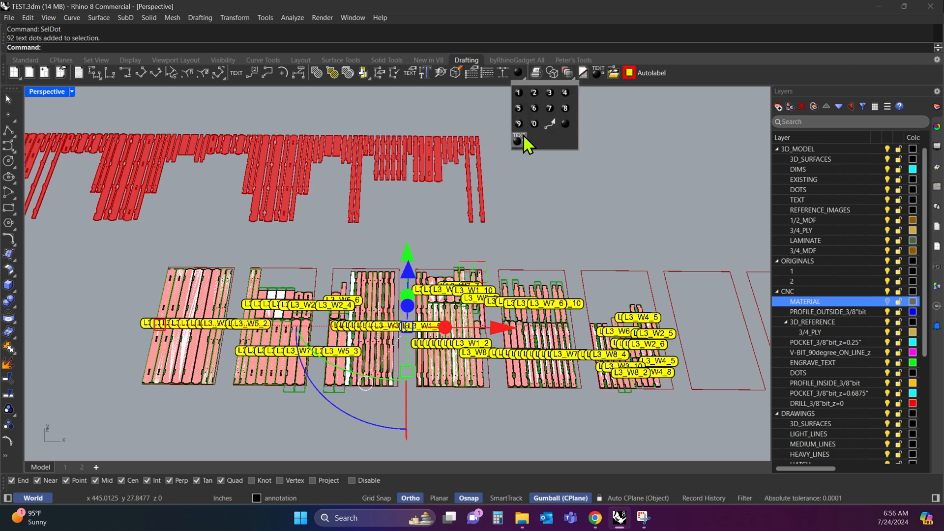
mouse_move(517, 141)
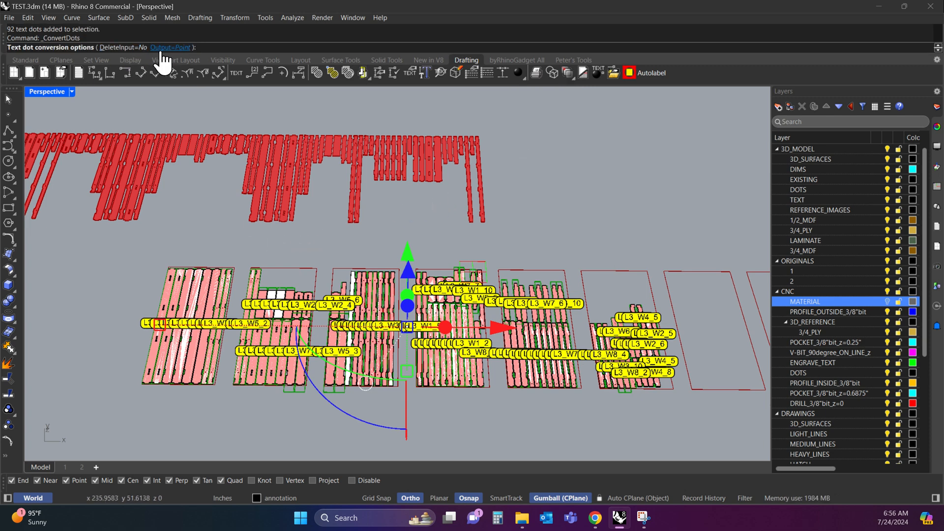
left_click(170, 48)
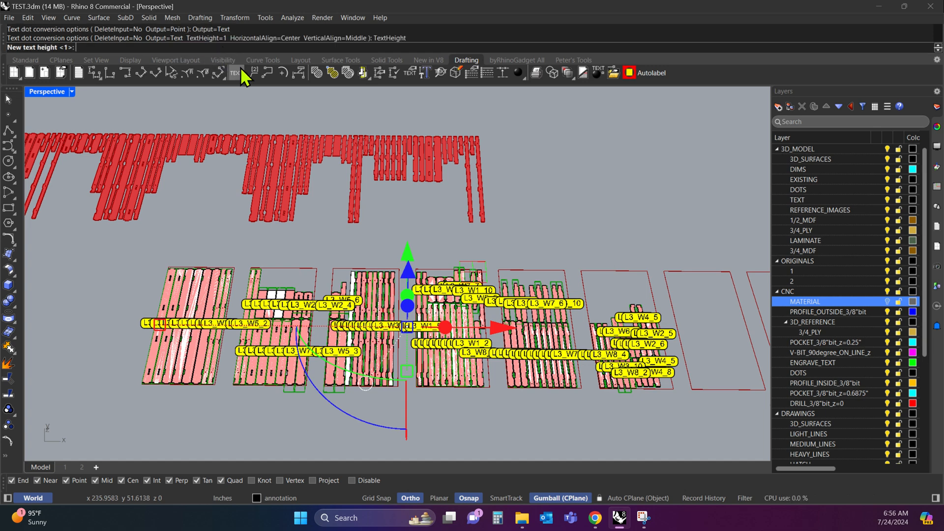
type(".75")
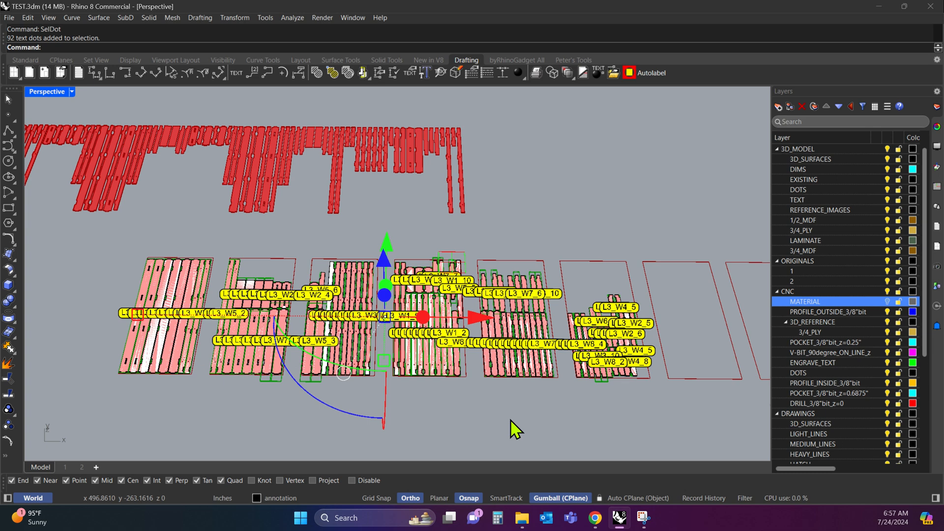
- Move the 92 label texts to the ENGRAVE_TEXT layer with Change Object Layer
right_click(795, 372)
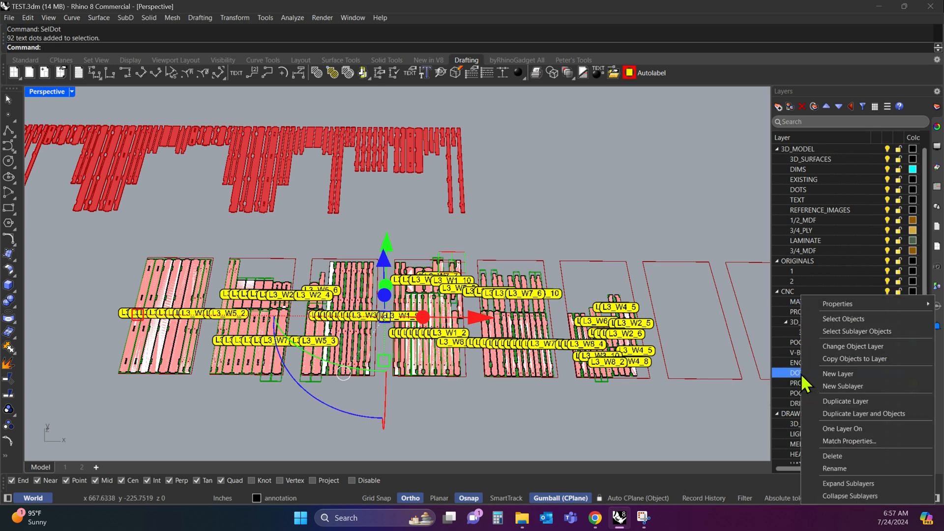
left_click(852, 346)
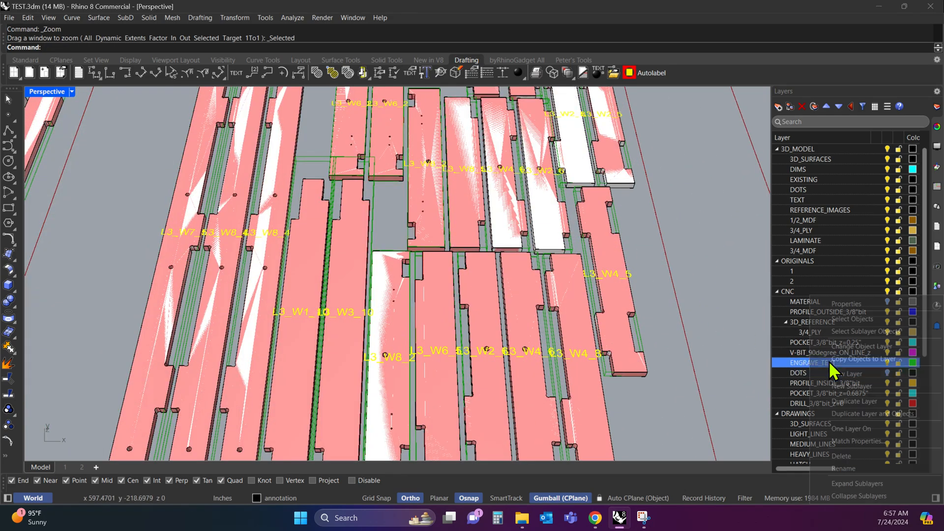
left_click(863, 360)
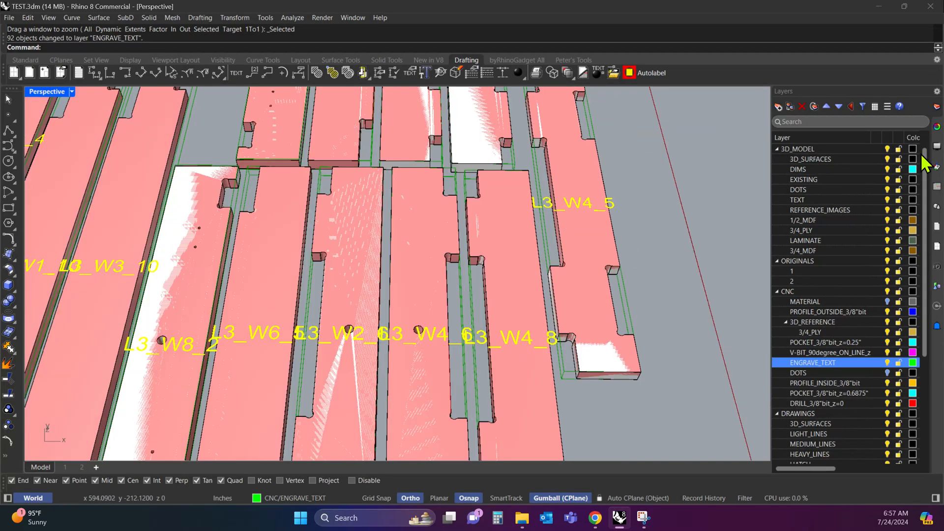
left_click(800, 106)
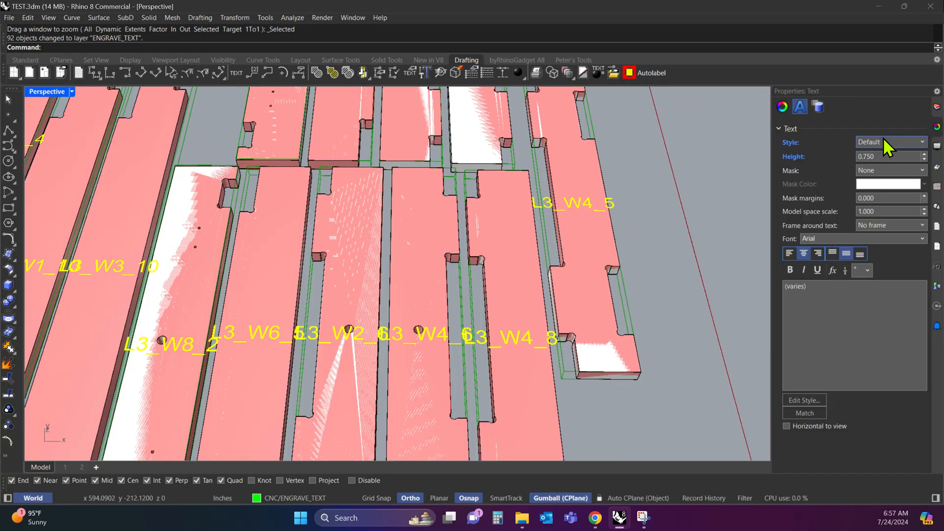
- Assign the Template Model Units Engrave 01 text style to the labels
left_click(924, 142)
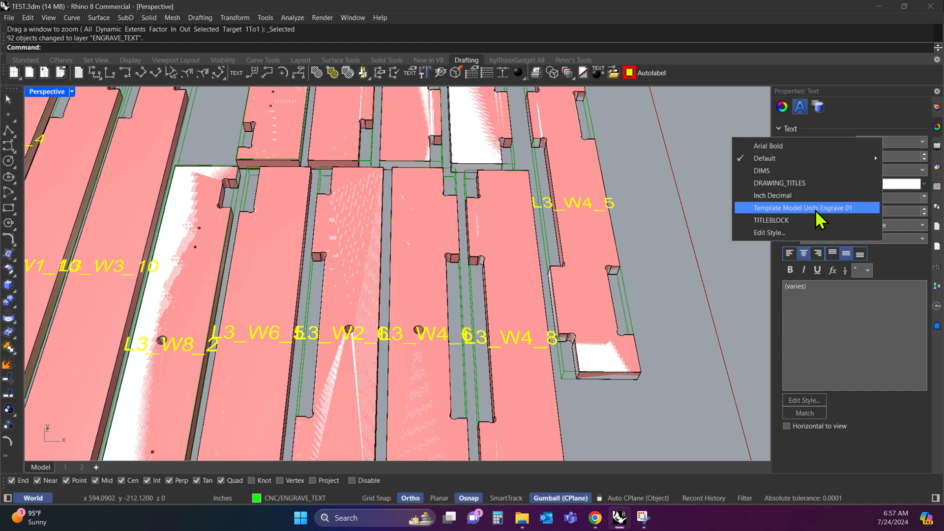
mouse_move(812, 216)
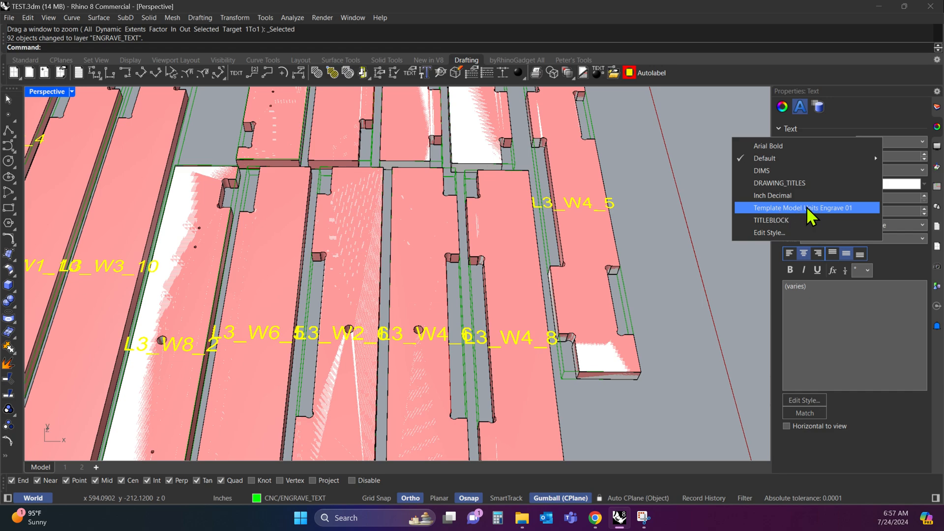
left_click(804, 207)
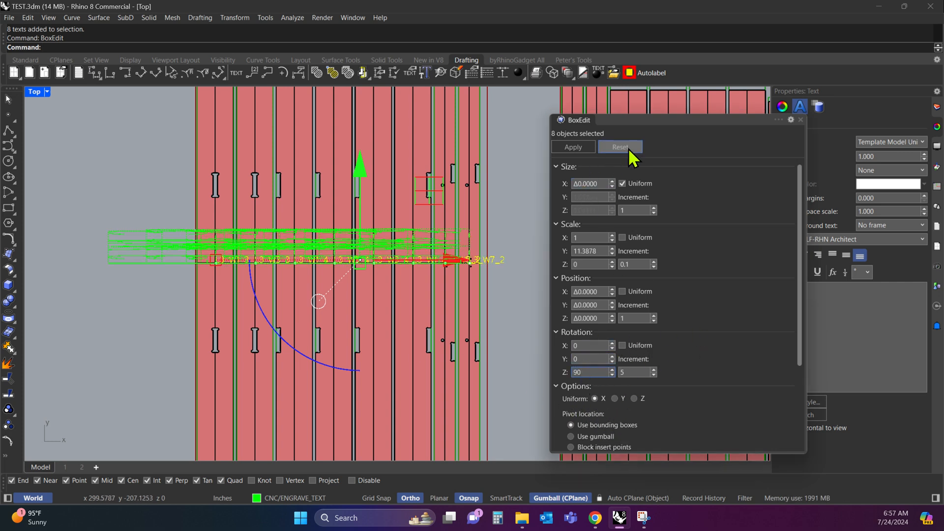
- Rotate the eight selected labels 90 degrees about Z with BoxEdit
left_click(621, 147)
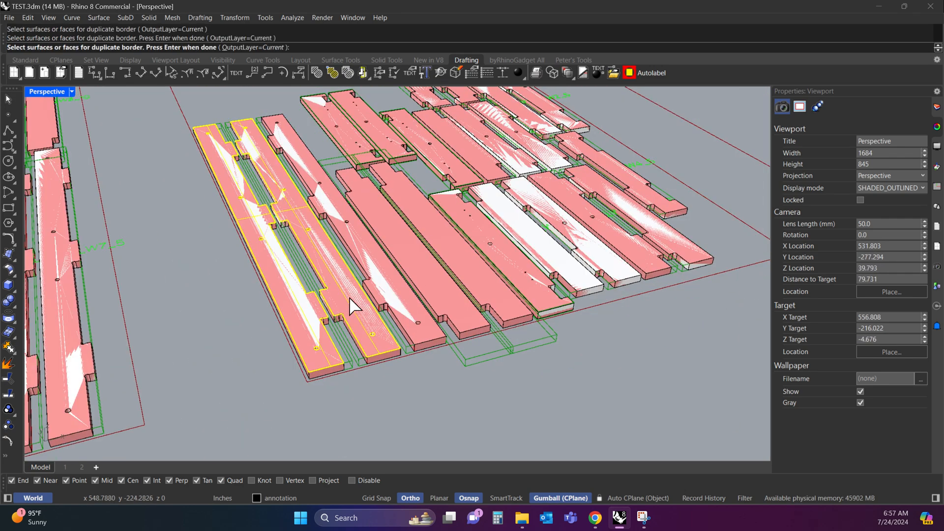
- Duplicate and flatten the part borders, placing the 26 curves on PROFILE_OUTSIDE_3/8"bit
left_click(521, 268)
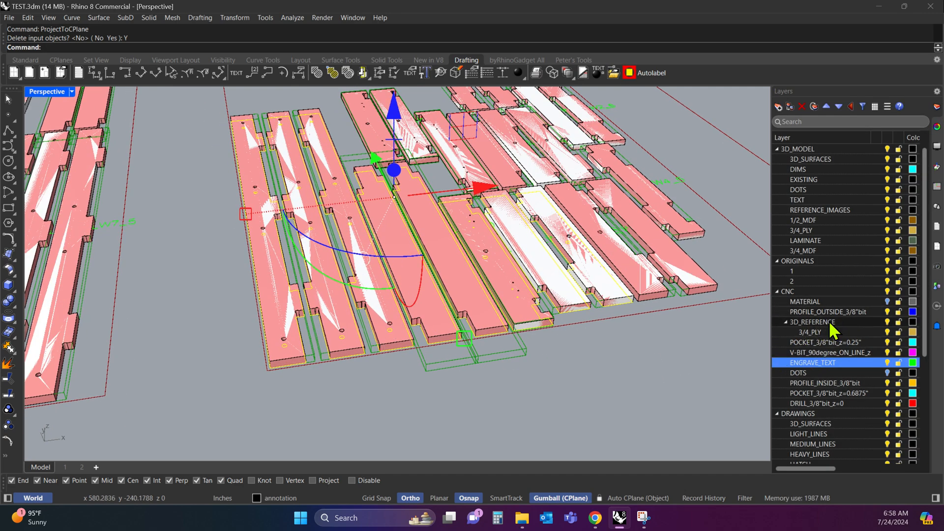
right_click(828, 311)
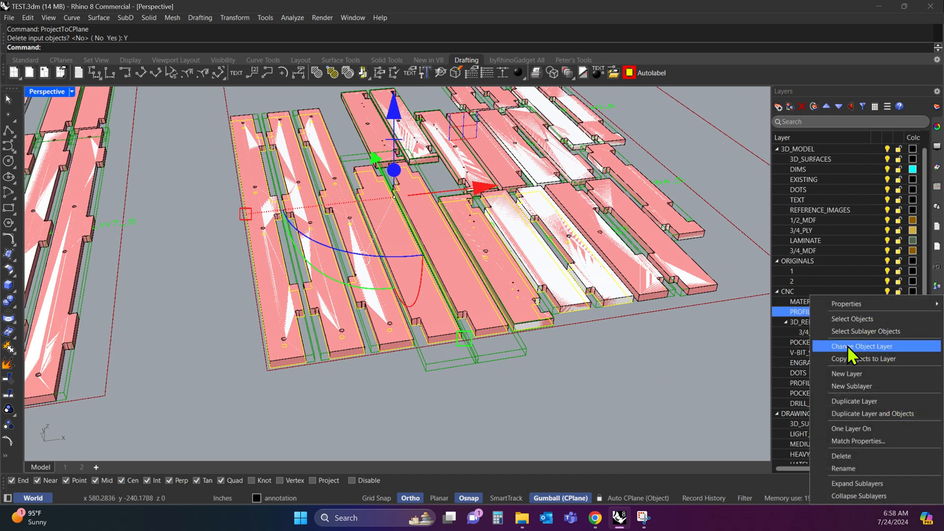
left_click(862, 347)
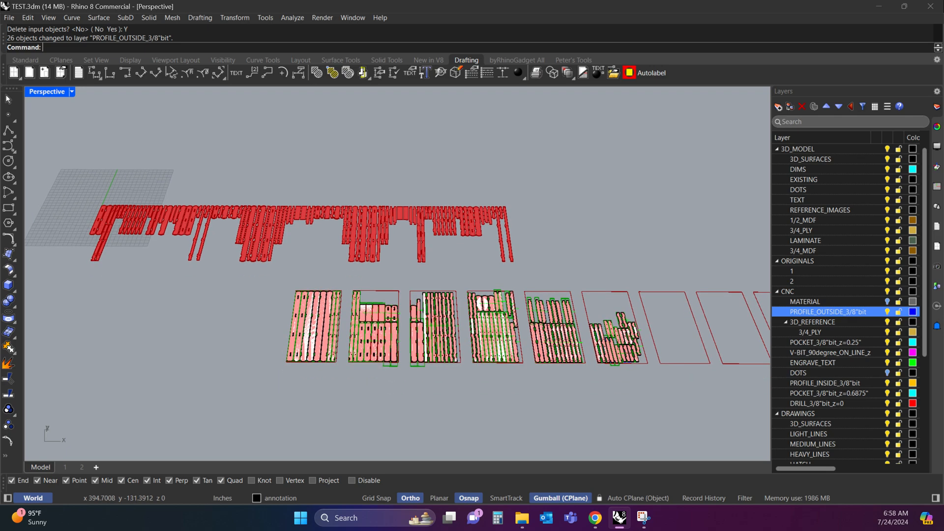
left_click(595, 521)
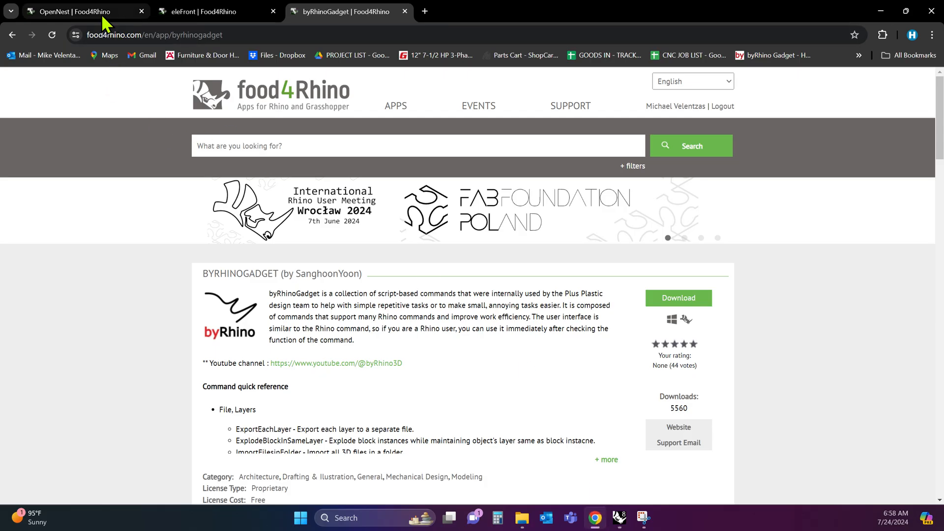
- Switch to the OpenNest food4Rhino page and bring its Rhino 8 downloads table into view
left_click(72, 12)
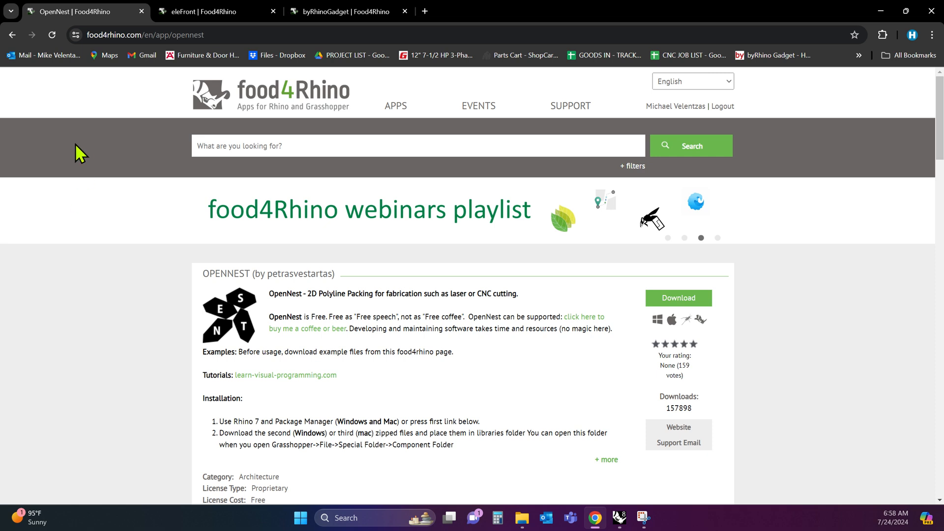
mouse_move(98, 247)
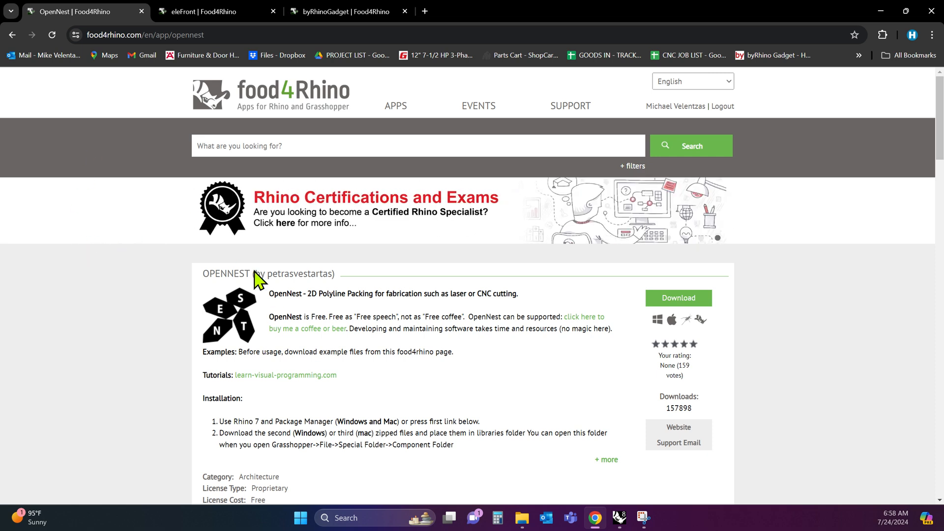
mouse_move(241, 312)
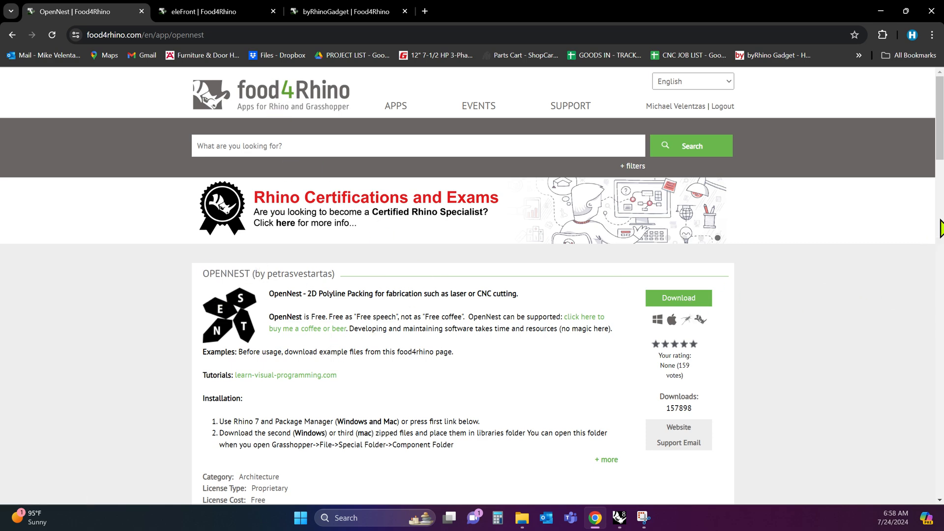
scroll("down", 3)
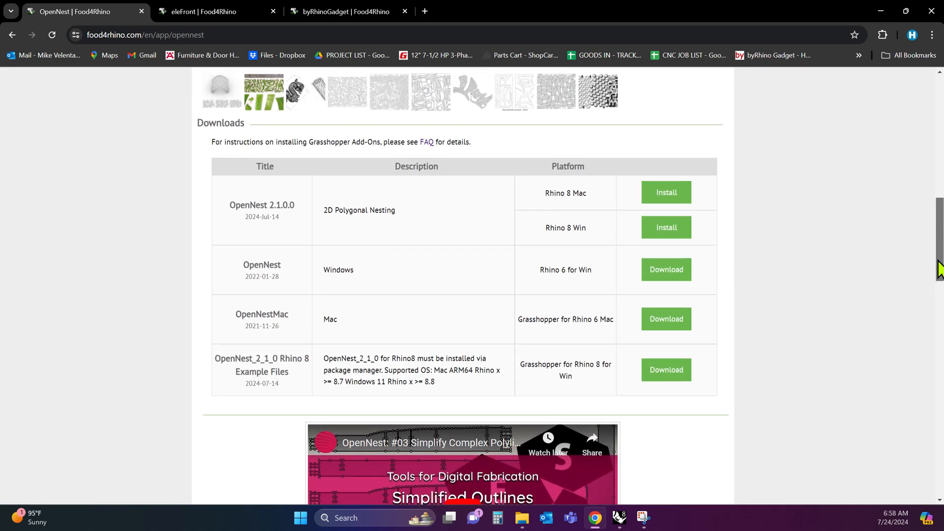
mouse_move(673, 204)
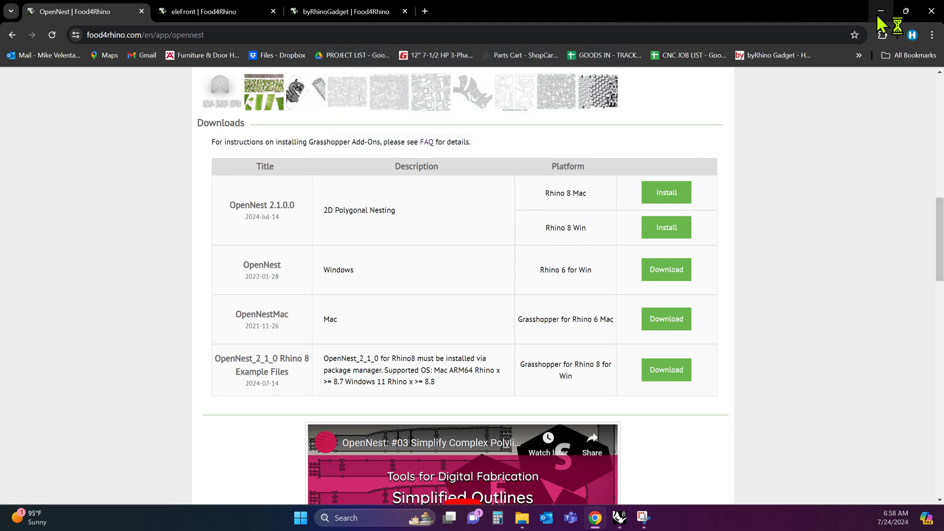
mouse_move(888, 23)
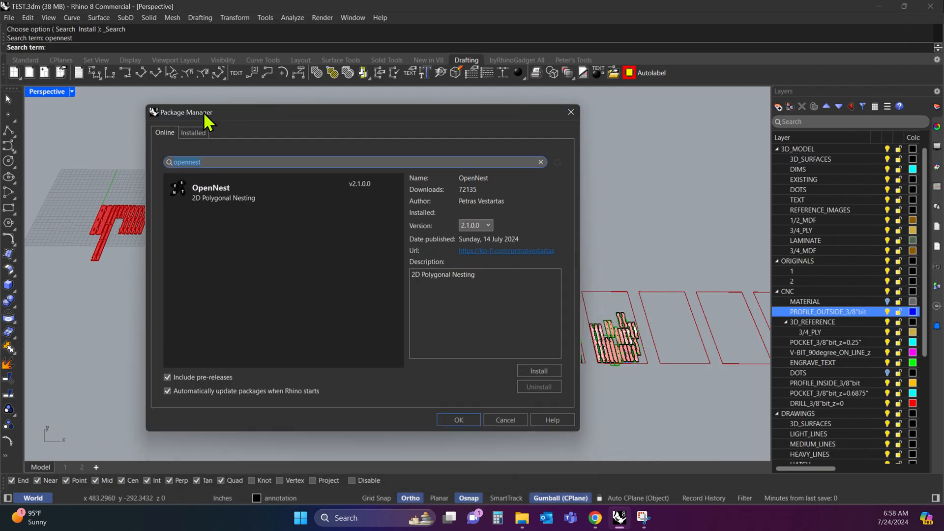
- View the OpenNest 2.1.0.0 package details in Package Manager, then close it
left_click(250, 192)
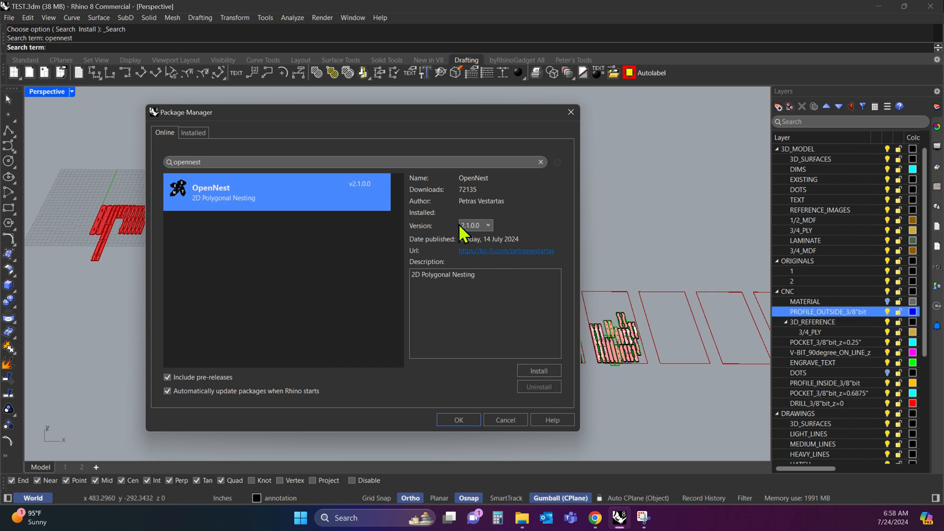
mouse_move(284, 232)
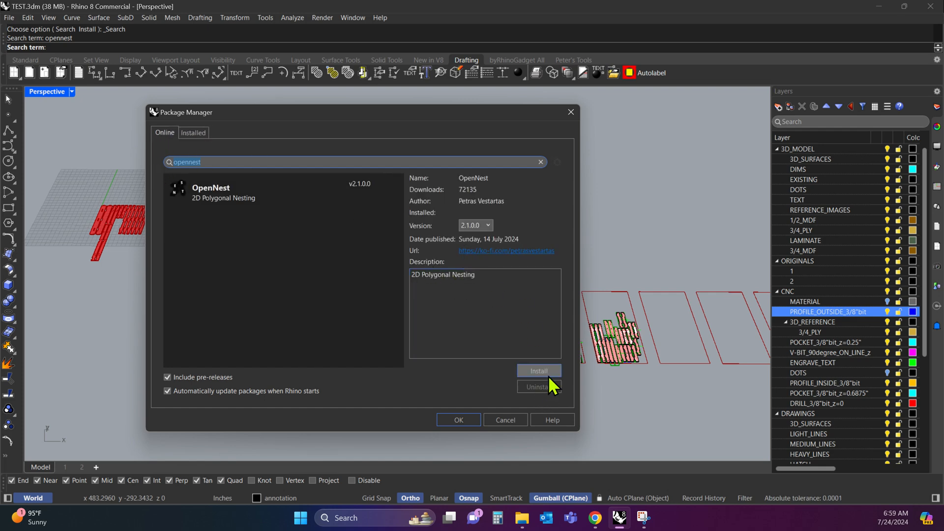
mouse_move(522, 423)
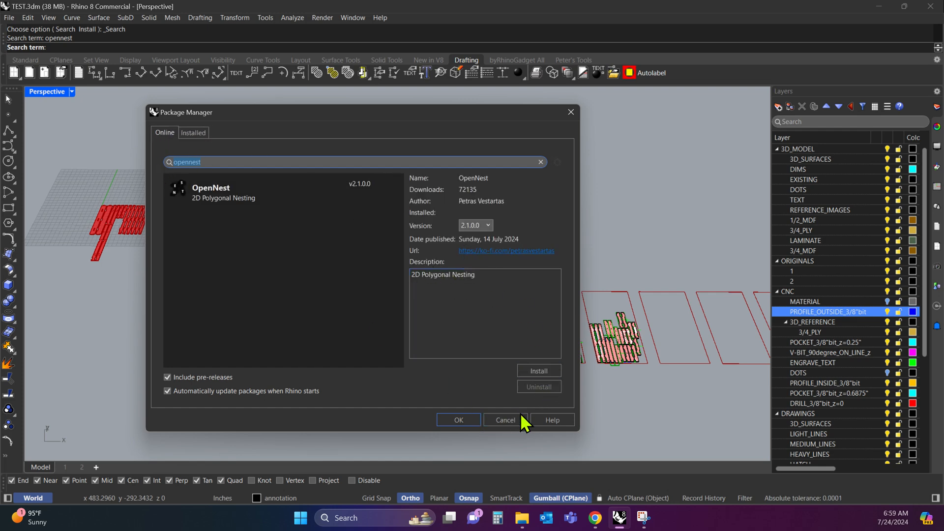
left_click(504, 420)
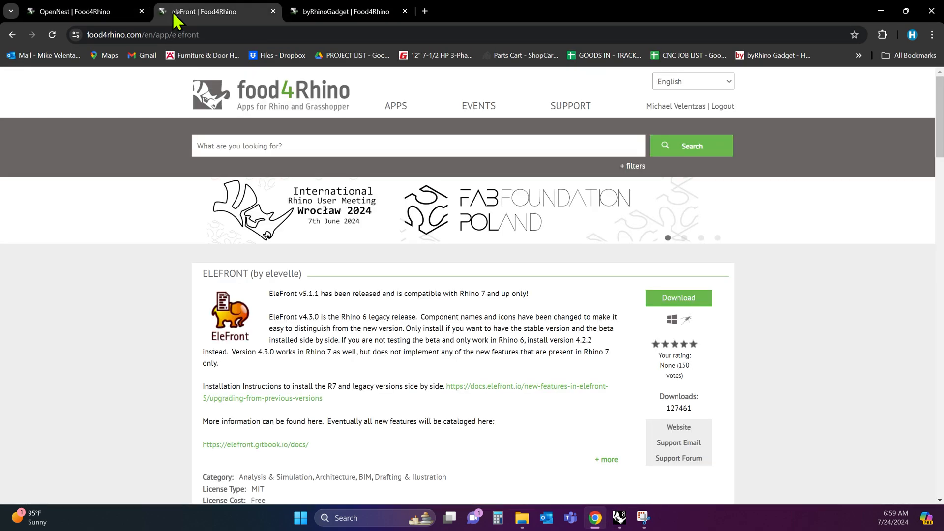
- Reach EleFront 5.1.8's downloads and select the EleFront listing in Rhino's Package Manager
double_click(226, 274)
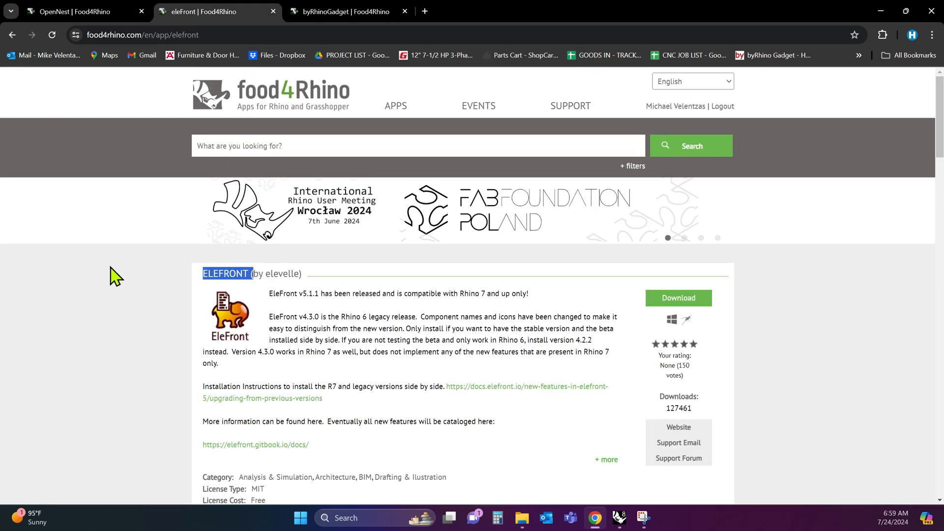
scroll("down", 3)
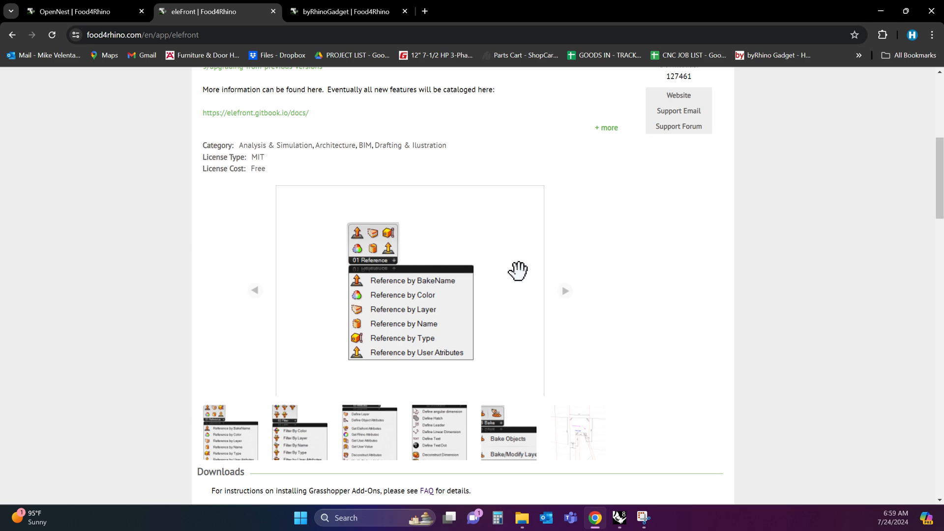
scroll("down", 3)
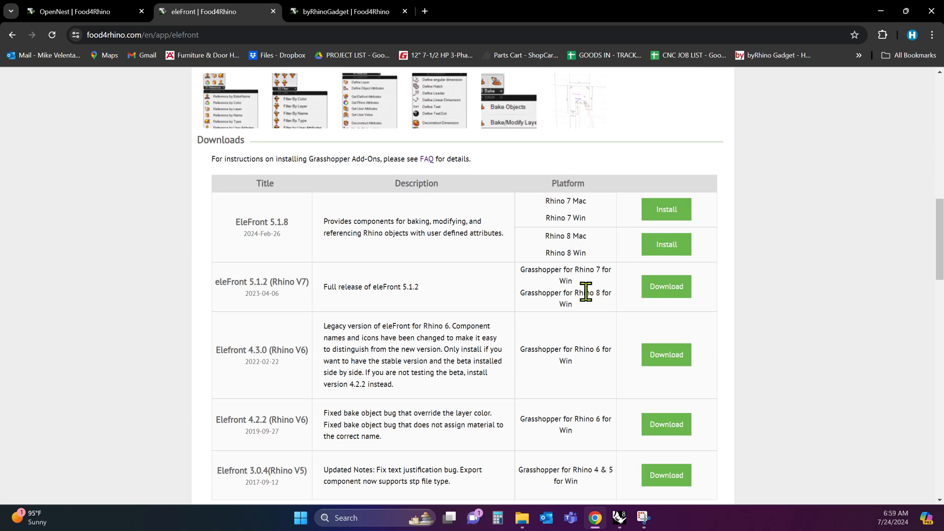
mouse_move(353, 228)
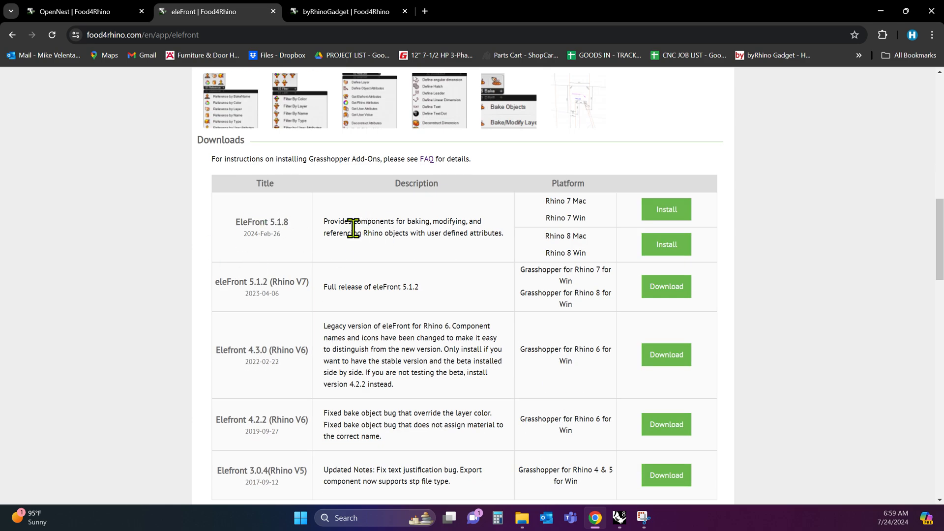
mouse_move(446, 230)
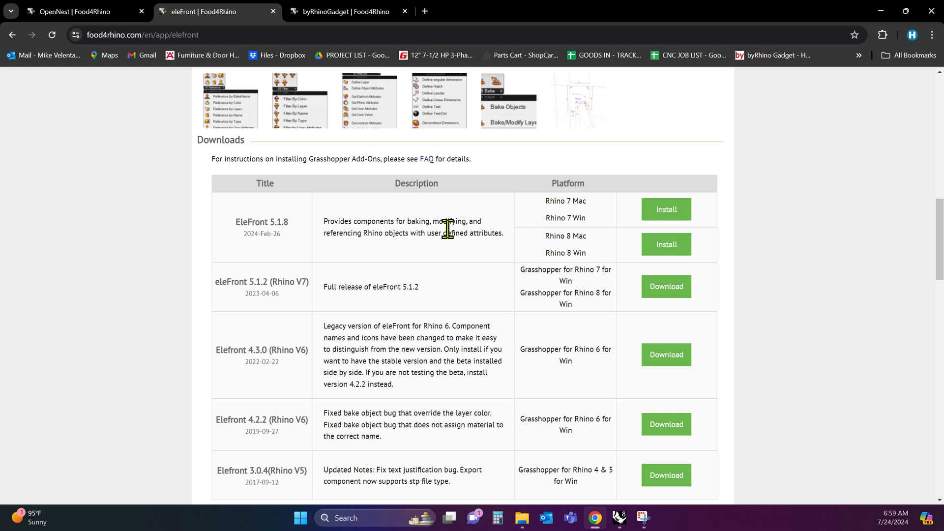
mouse_move(674, 219)
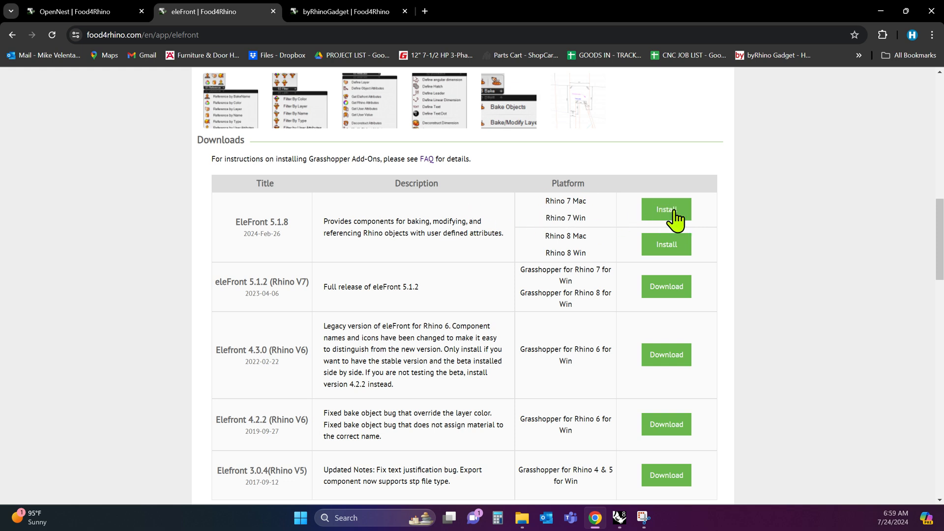
mouse_move(662, 254)
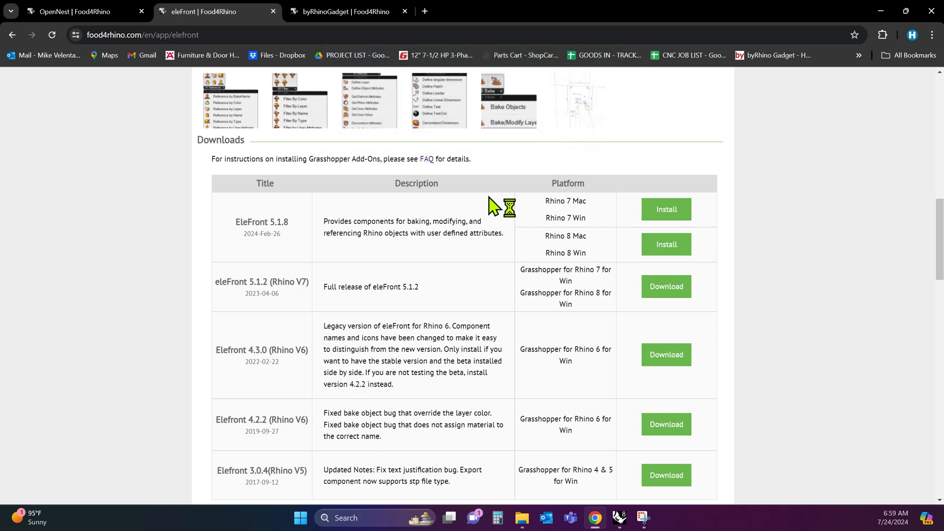
mouse_move(865, 54)
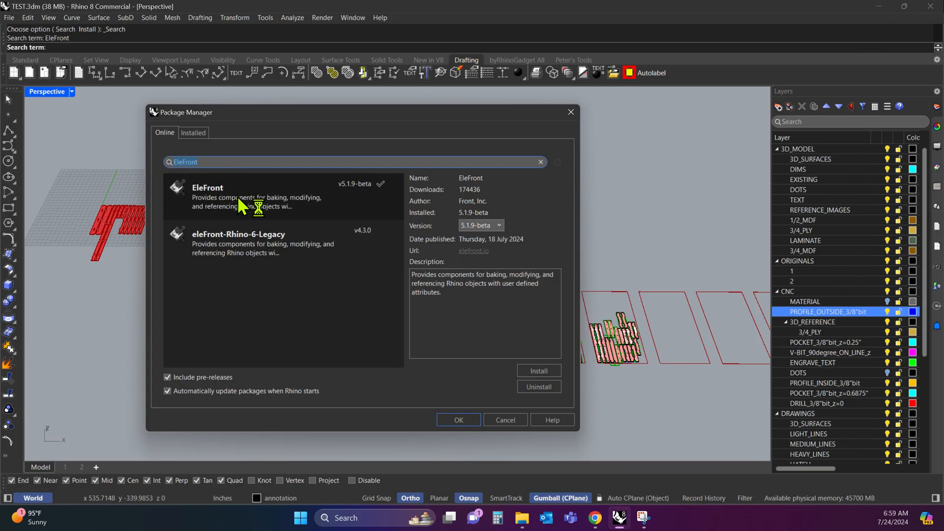
left_click(277, 196)
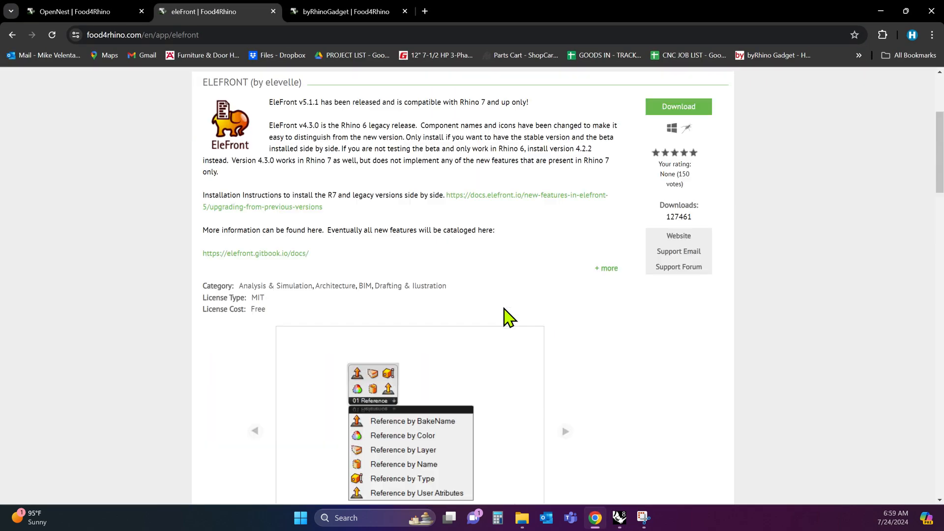
- Switch to the byRhinoGadget page and locate its 1.2.9 download for Rhino 8
left_click(341, 11)
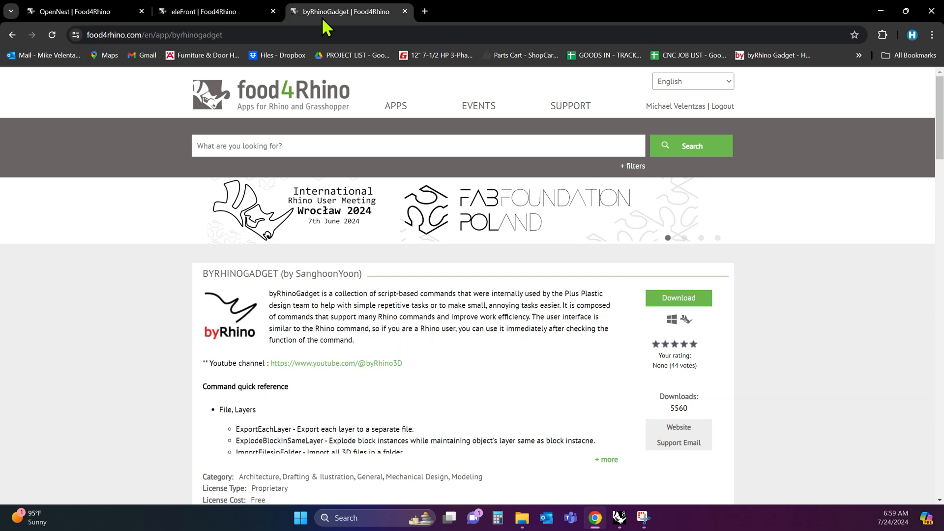
mouse_move(203, 365)
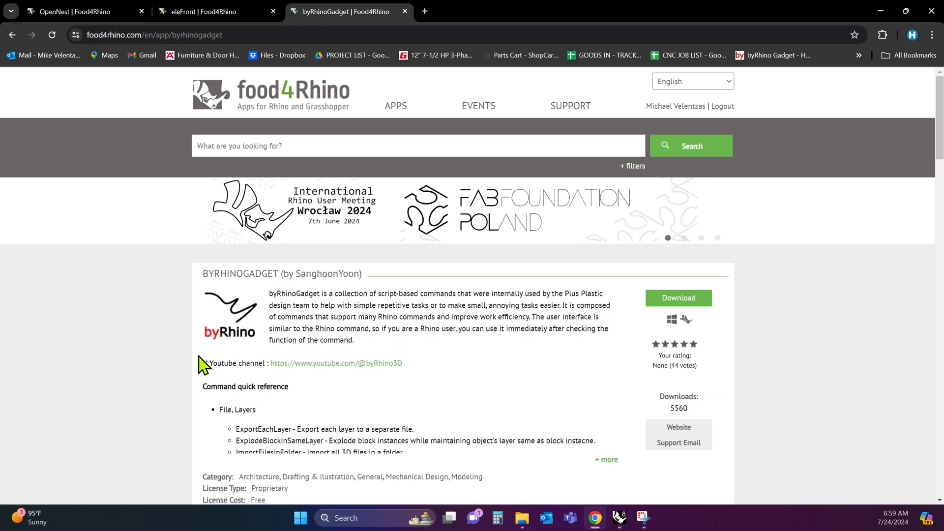
mouse_move(218, 318)
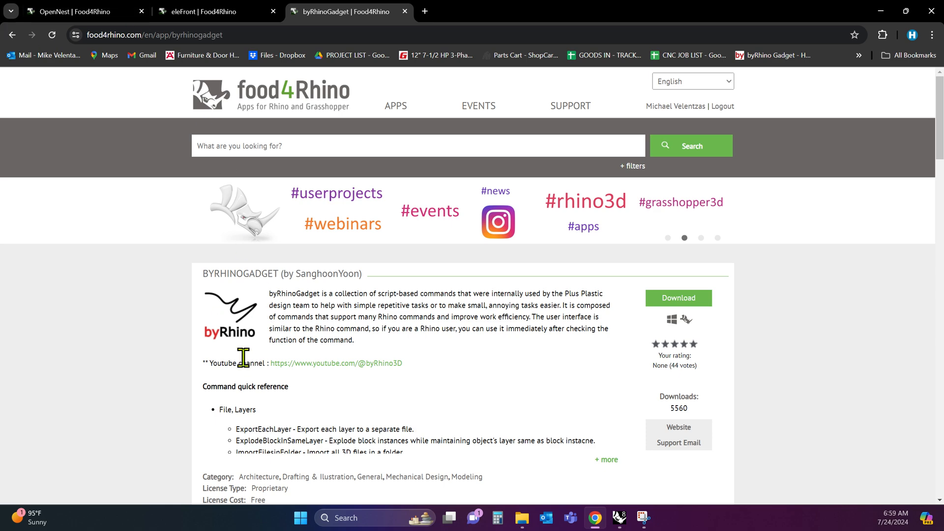
mouse_move(542, 328)
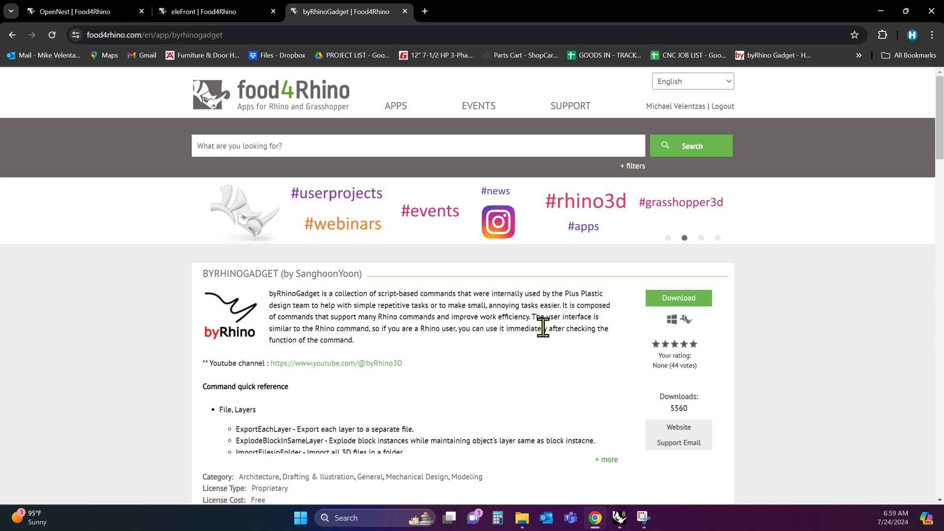
scroll("down", 3)
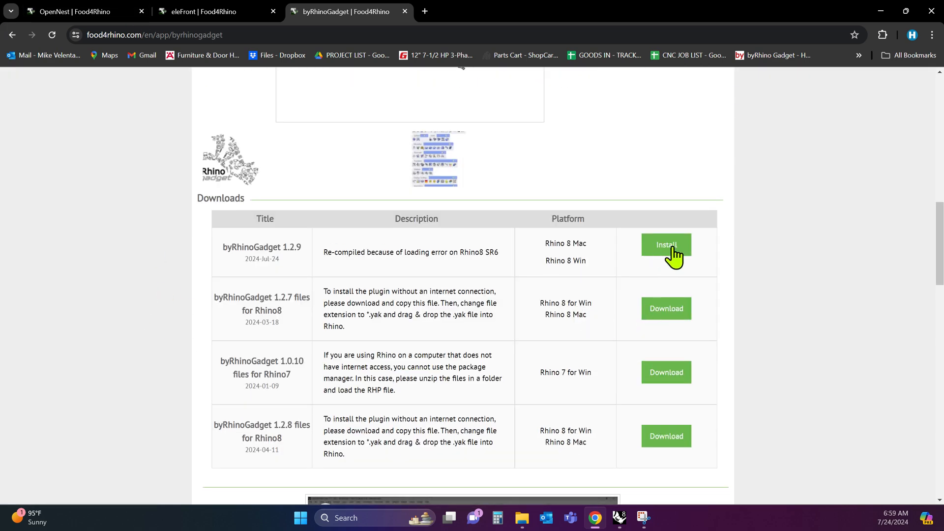
scroll("up", 3)
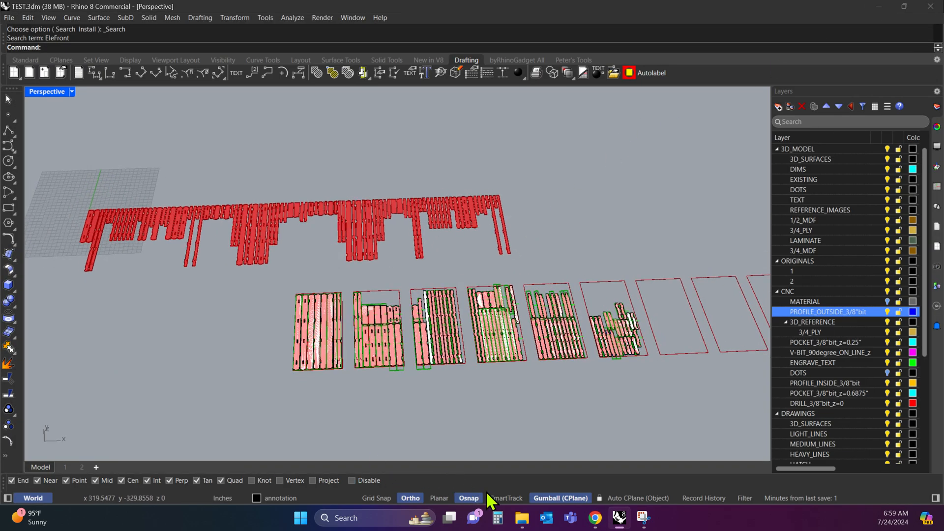
mouse_move(431, 494)
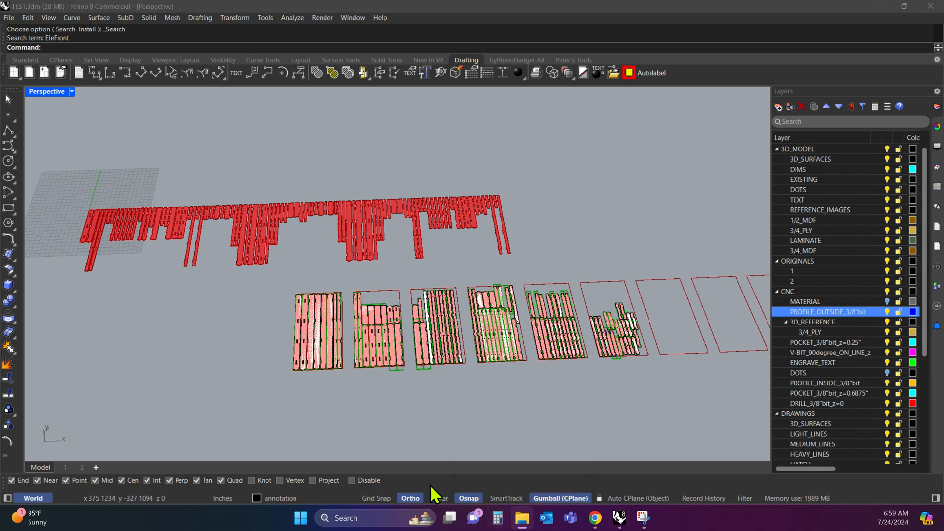